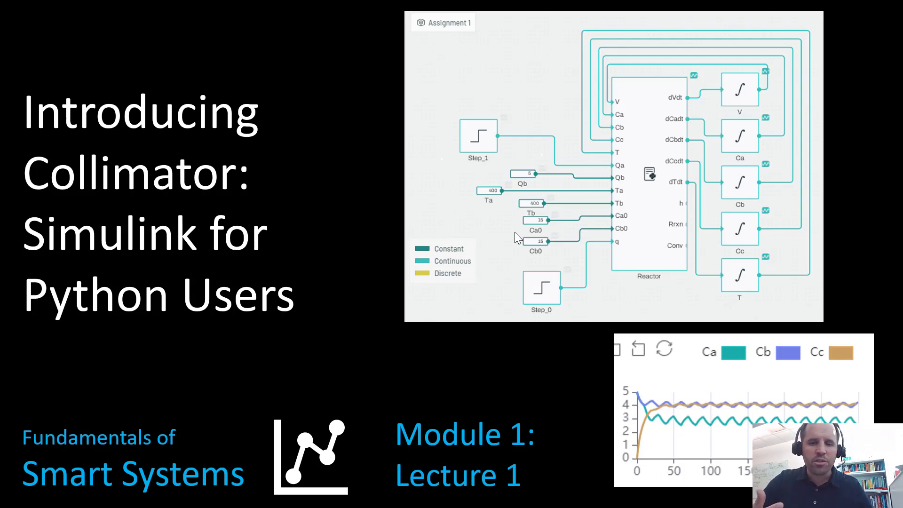
pyautogui.moveTo(711, 171)
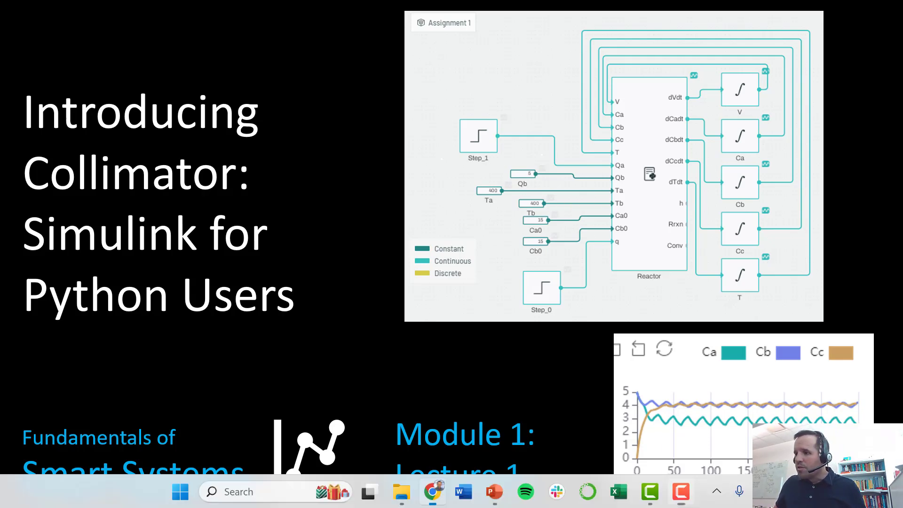
# - Show the collimator.ai landing page in Chrome and accept the cookie banner
pyautogui.click(432, 492)
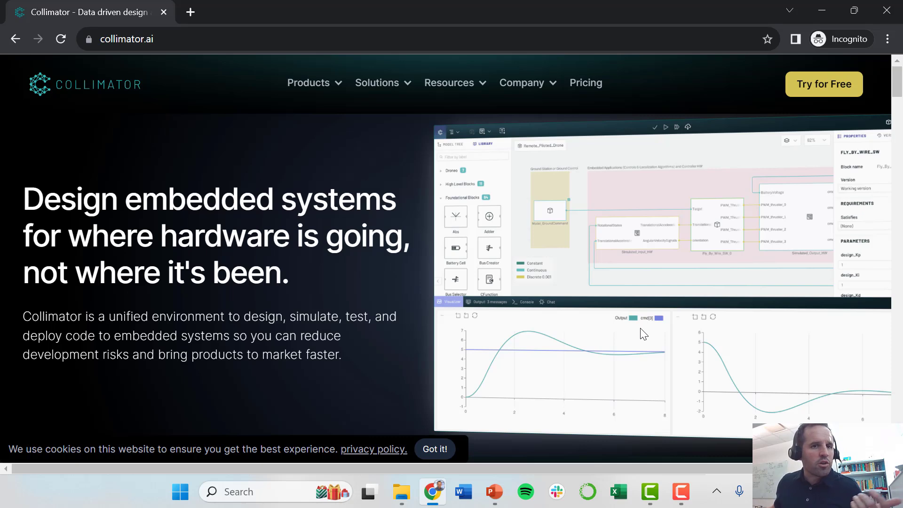
pyautogui.moveTo(263, 21)
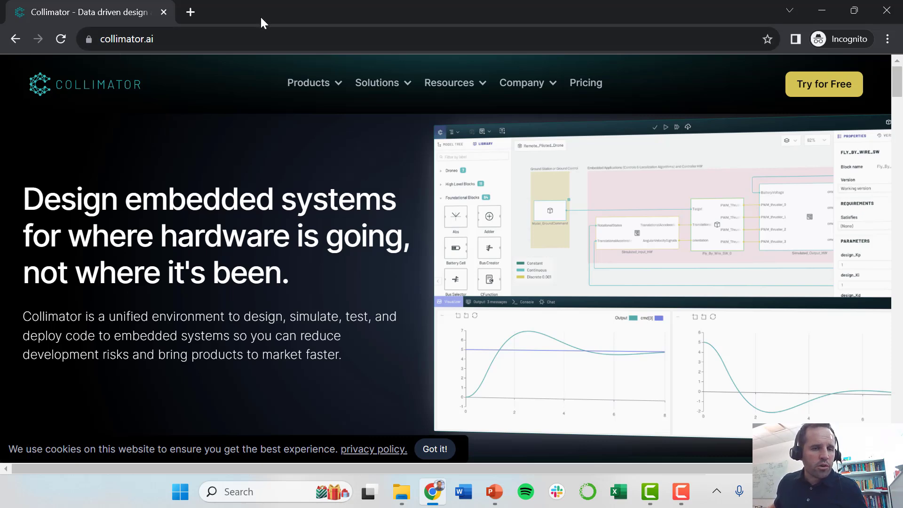
pyautogui.moveTo(222, 73)
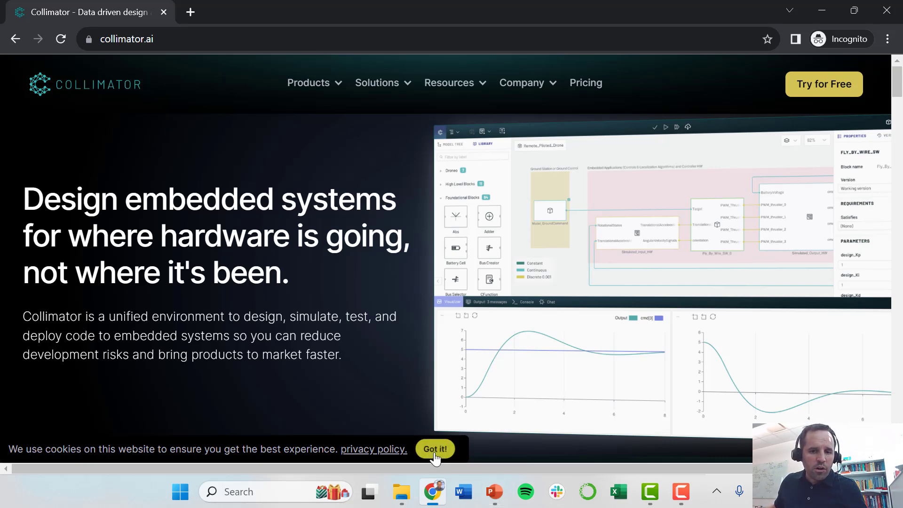
pyautogui.click(434, 449)
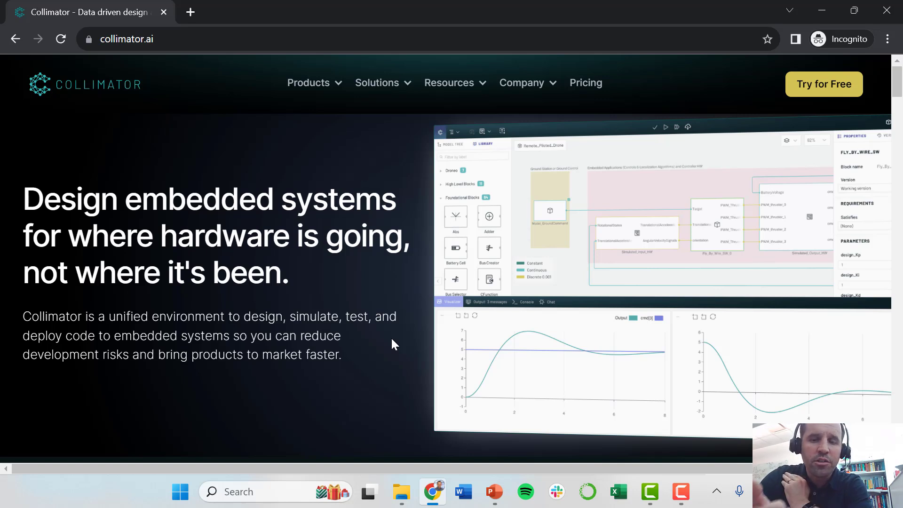
pyautogui.moveTo(673, 175)
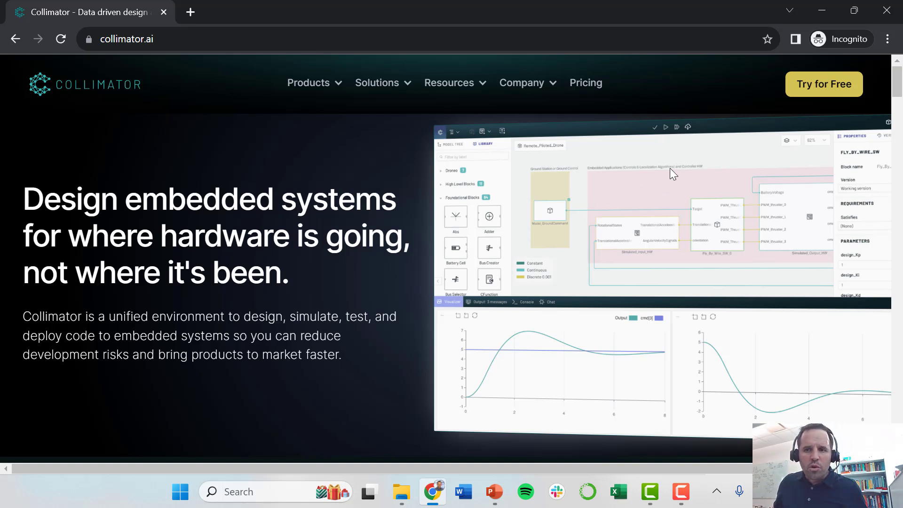
# - Go from Try for Free to the existing-account sign-in form
pyautogui.click(824, 84)
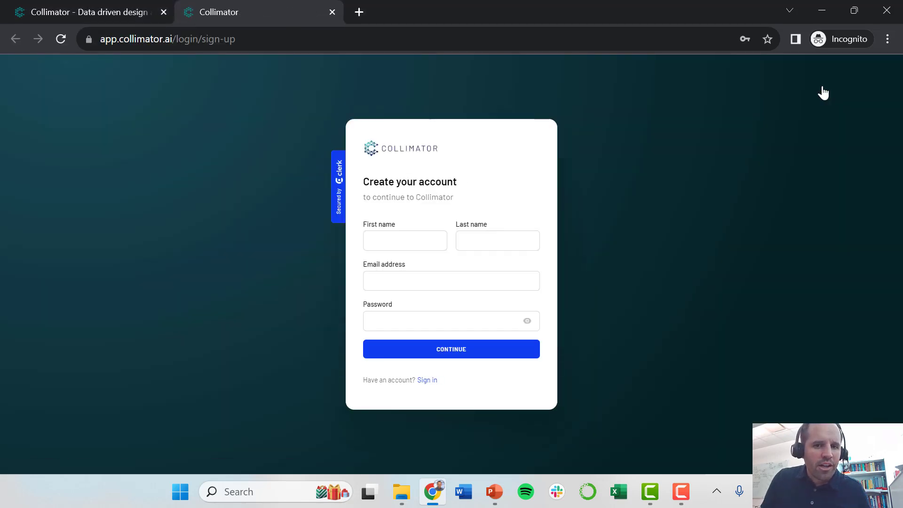
pyautogui.moveTo(708, 63)
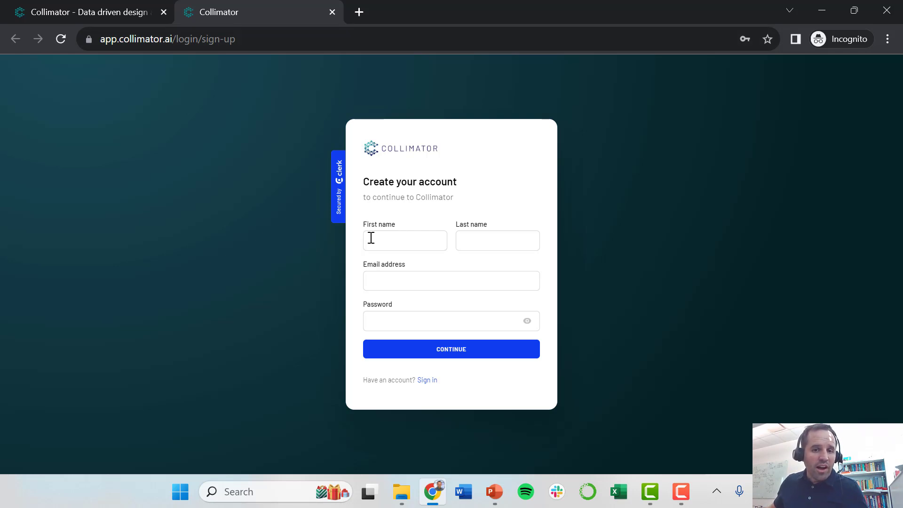
pyautogui.click(497, 240)
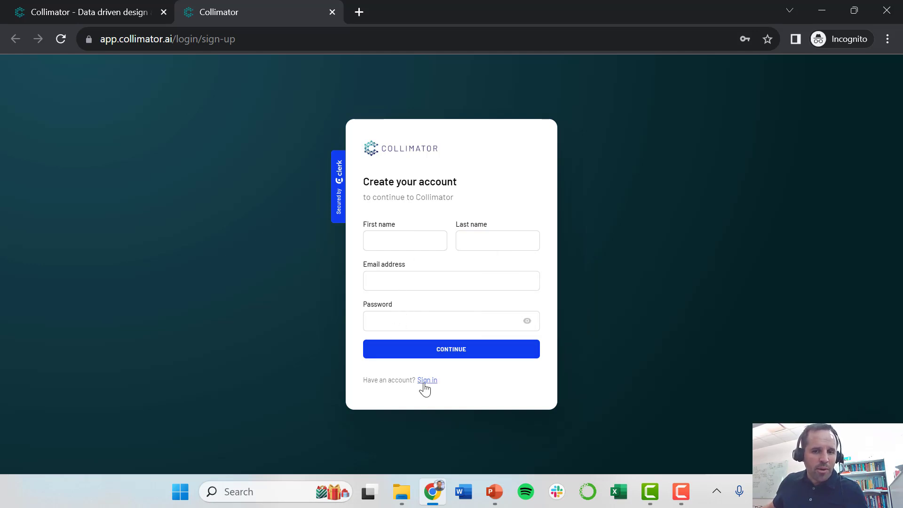
pyautogui.click(426, 379)
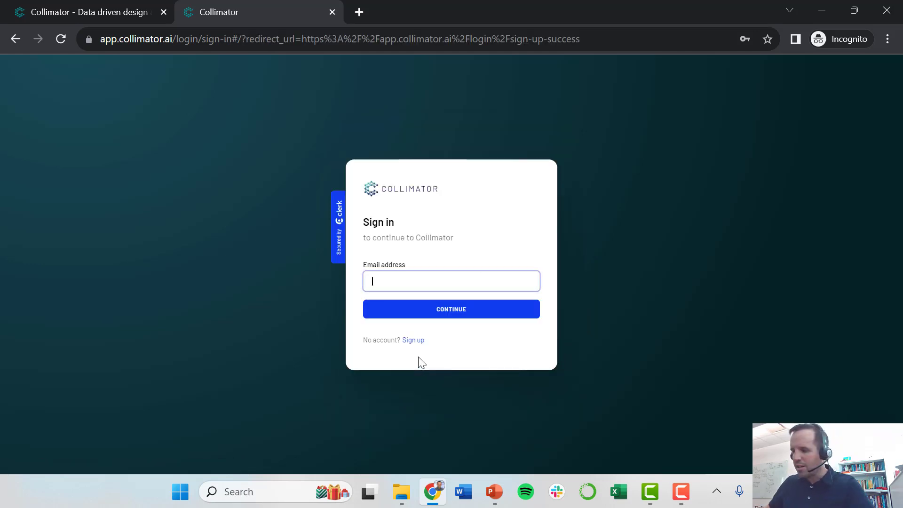
# - Sign in with the saved 'kodymerlin' email and password, reaching My Projects
pyautogui.write('kodymerlin')
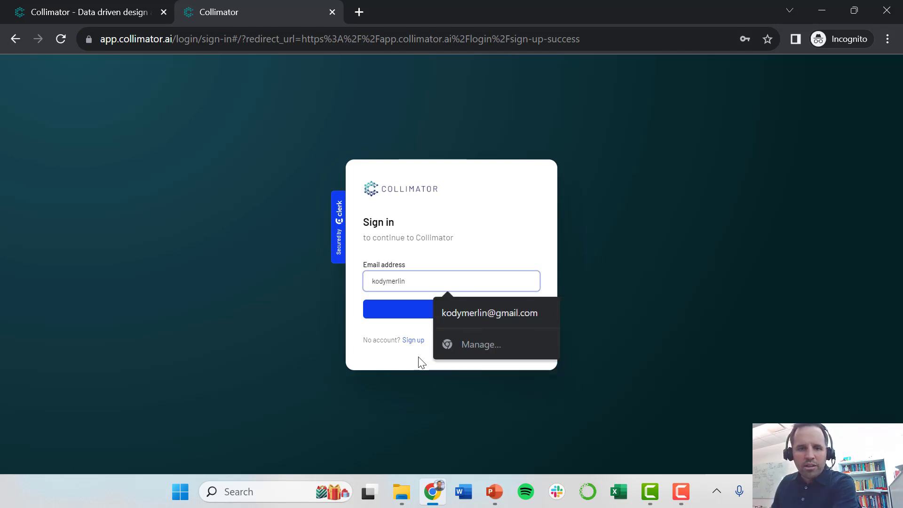
pyautogui.click(489, 312)
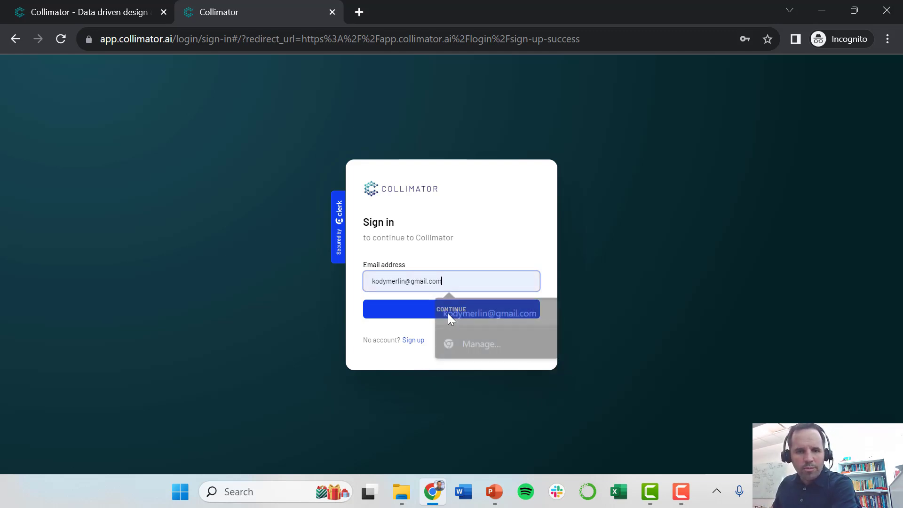
pyautogui.click(451, 308)
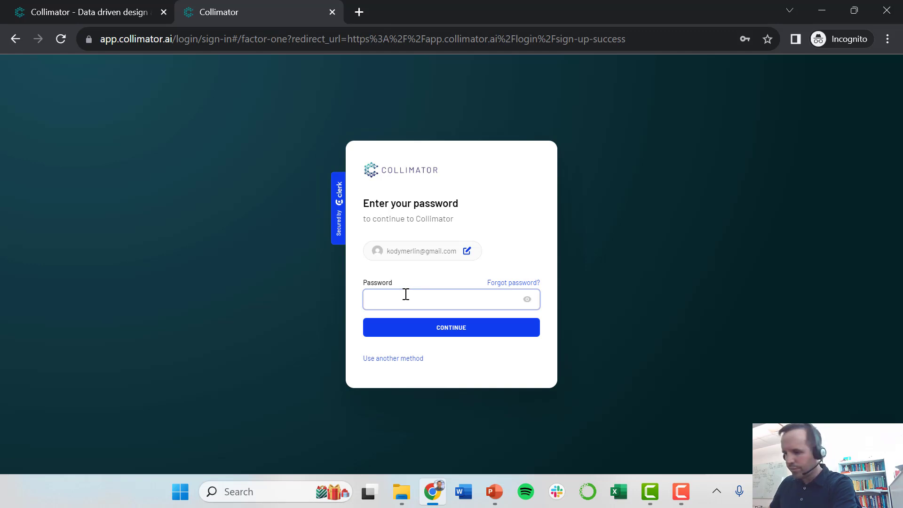
pyautogui.click(451, 327)
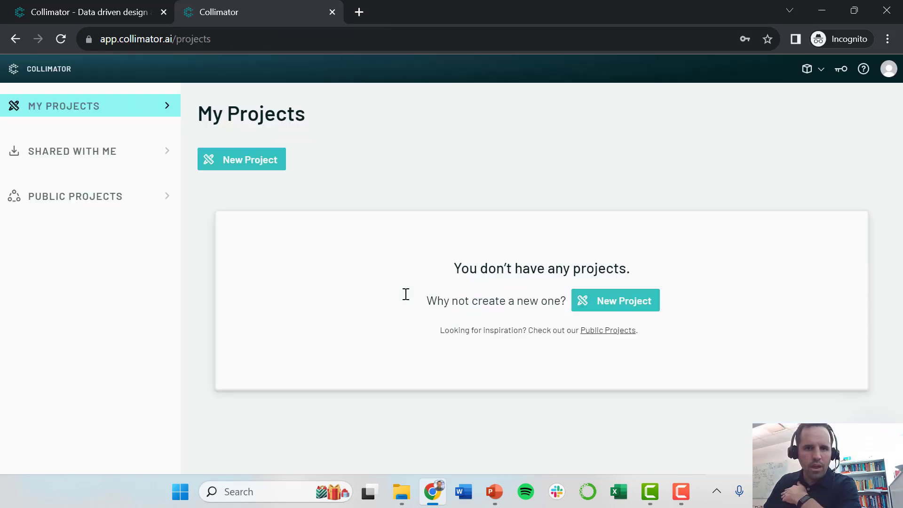
pyautogui.moveTo(388, 249)
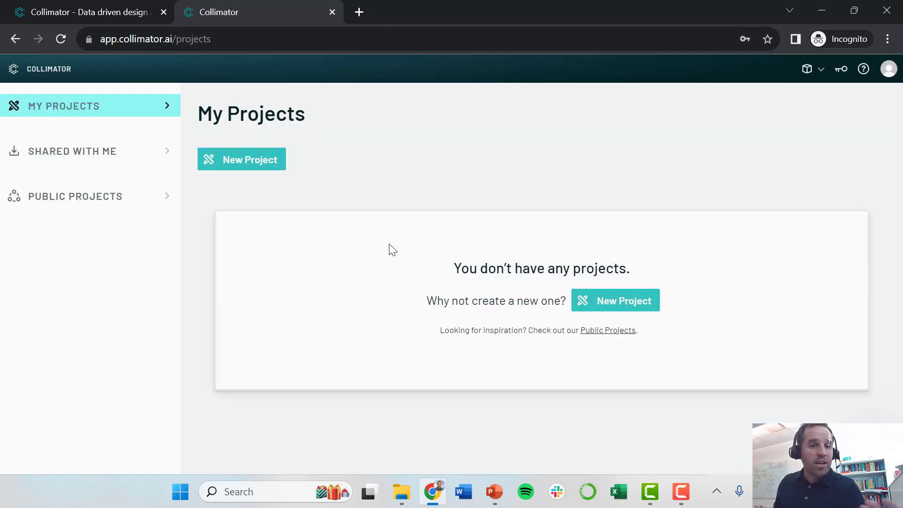
pyautogui.moveTo(90, 124)
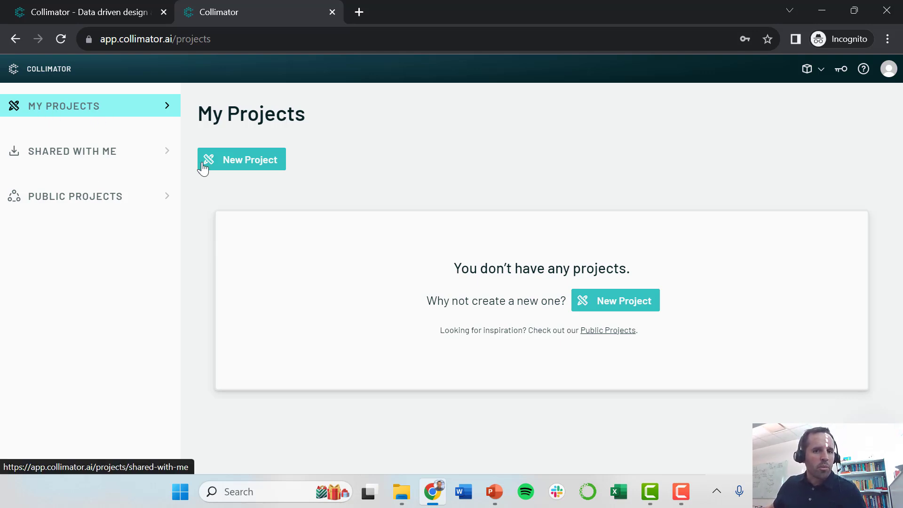
pyautogui.moveTo(54, 158)
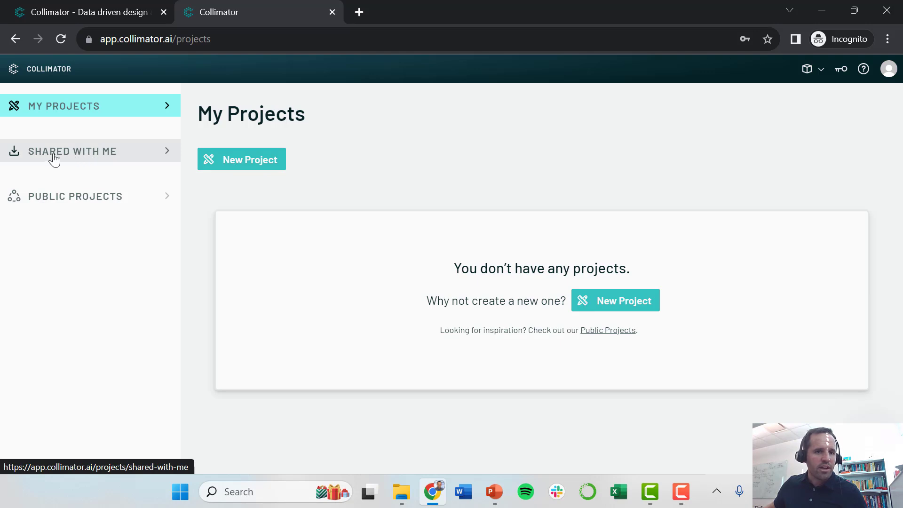
pyautogui.moveTo(266, 167)
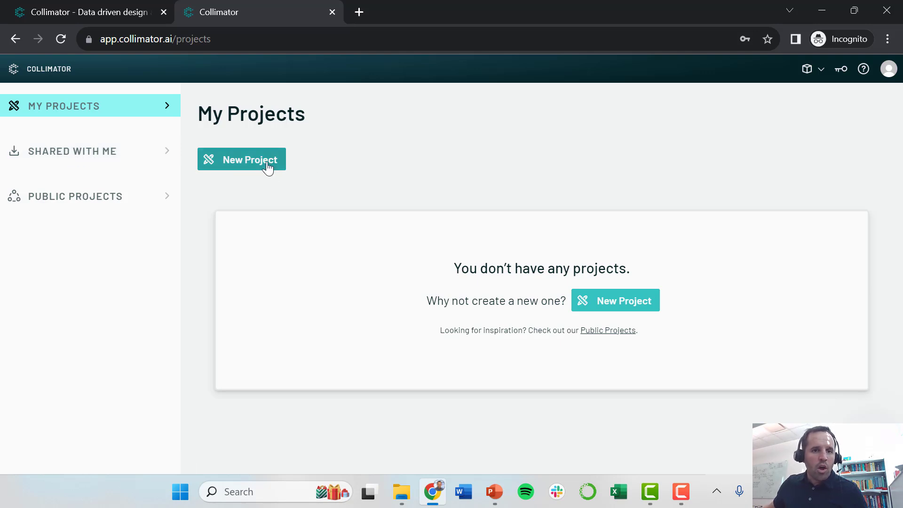
# - Create a blank (no template) project named 'Smart Systems'
pyautogui.click(242, 159)
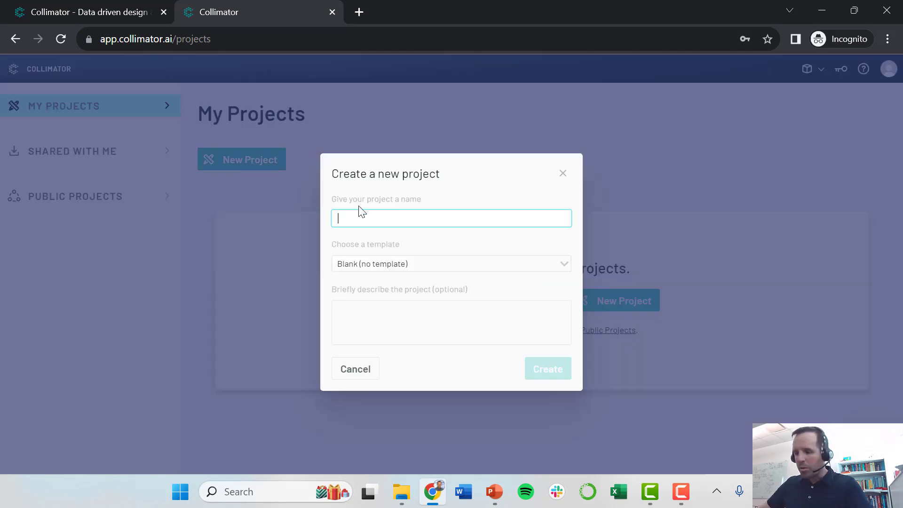
pyautogui.write('Smart')
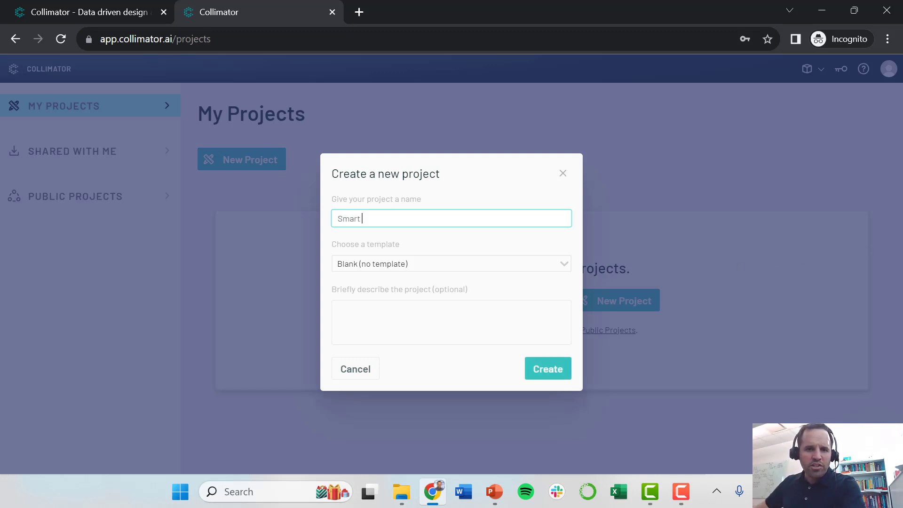
pyautogui.write('Sy')
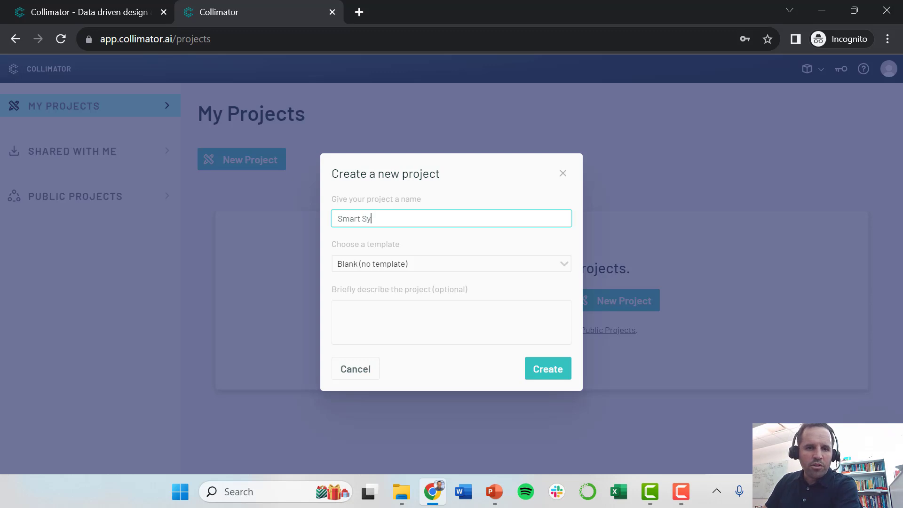
pyautogui.write('stems')
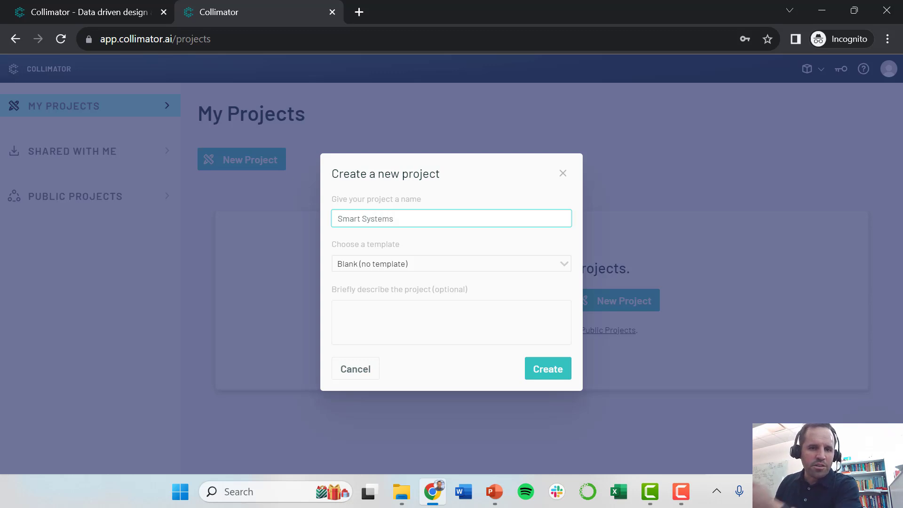
pyautogui.moveTo(367, 244)
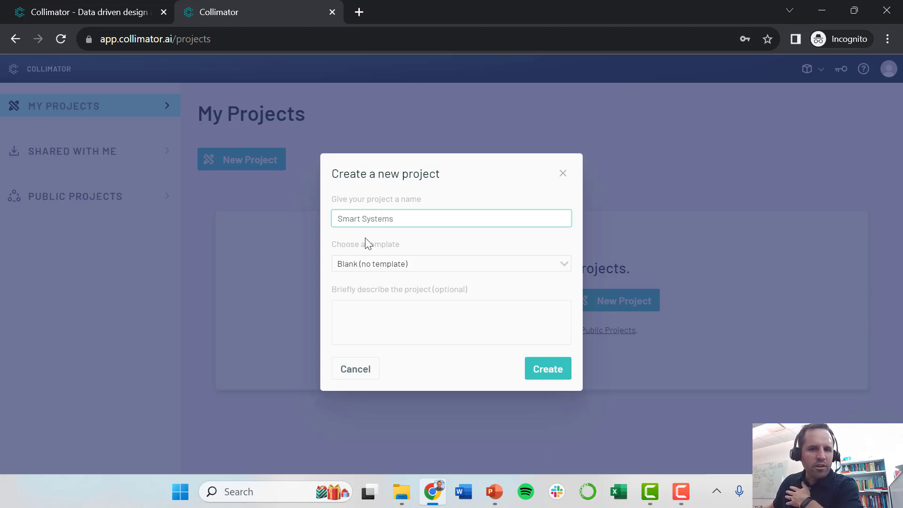
pyautogui.moveTo(357, 283)
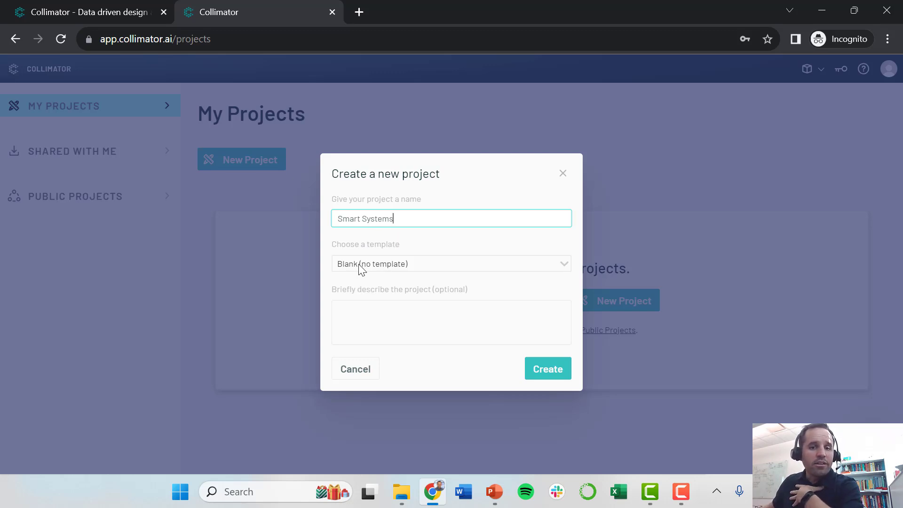
pyautogui.moveTo(475, 368)
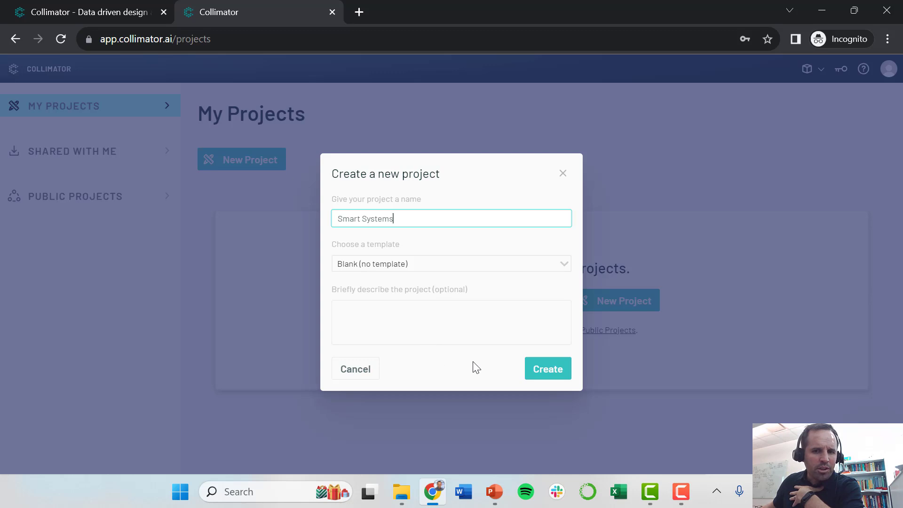
pyautogui.click(546, 368)
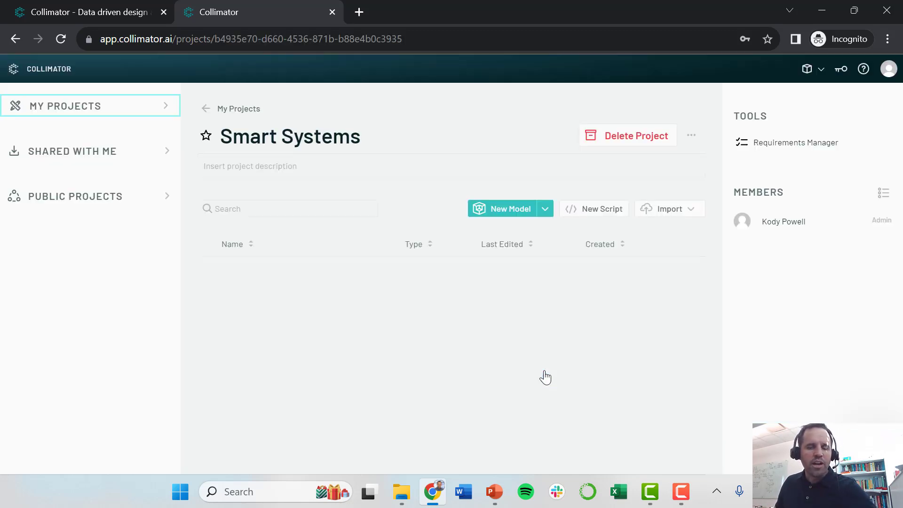
pyautogui.moveTo(322, 303)
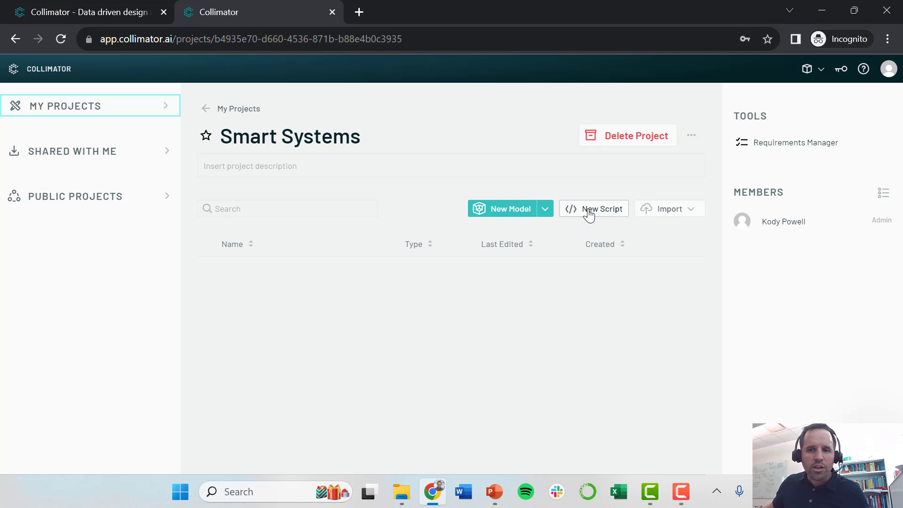
# - Start a New Model in the Smart Systems project, showing the create-model dialog
pyautogui.click(668, 209)
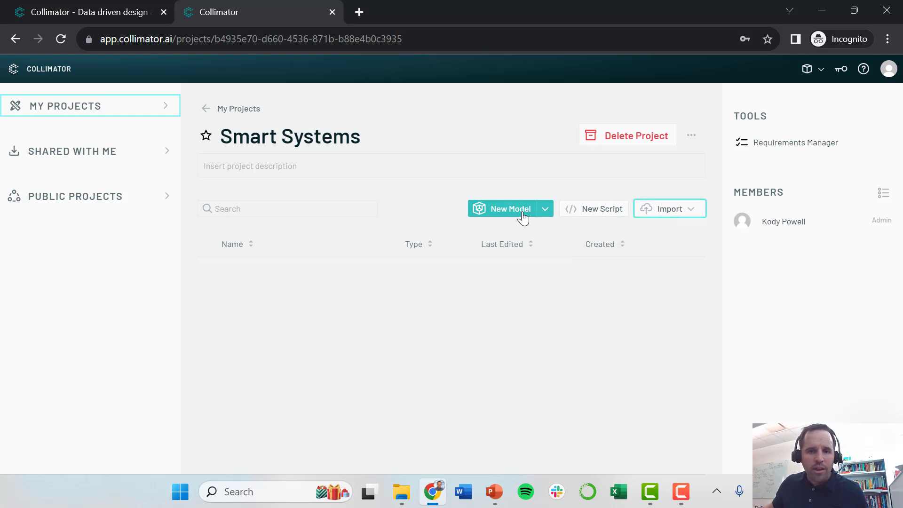
pyautogui.click(509, 209)
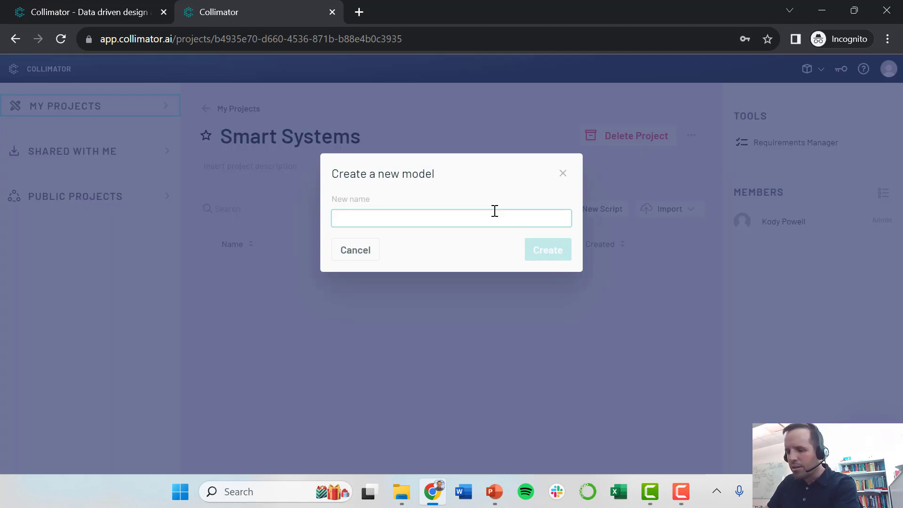
# - Name the new model 'Lecture 1' and create it, landing on its empty canvas
pyautogui.write('Lecture')
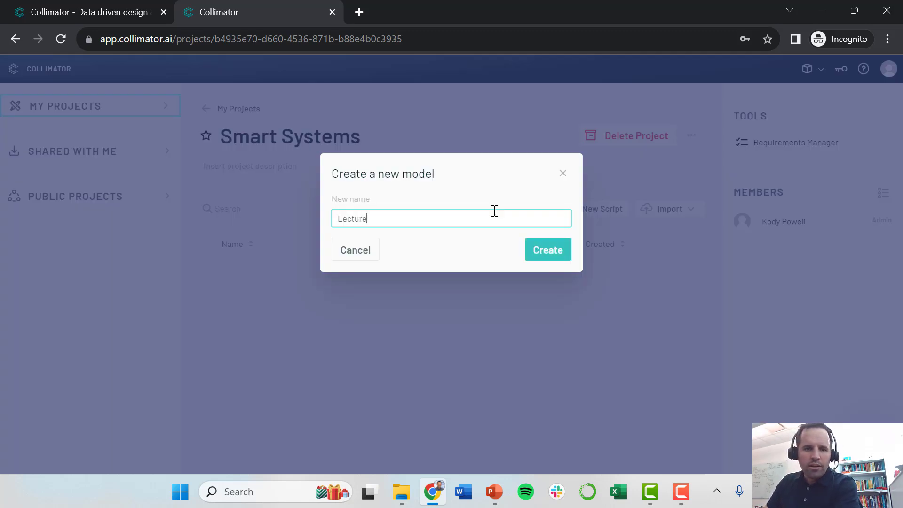
pyautogui.write('1')
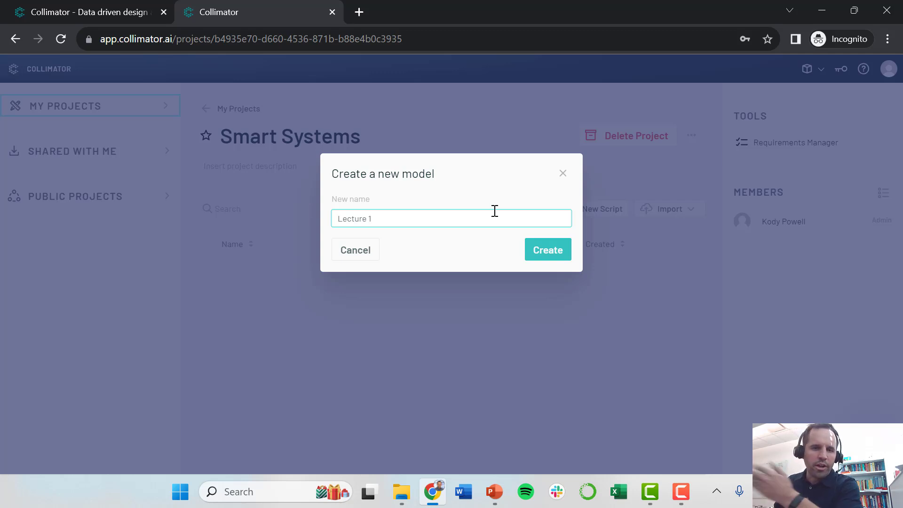
pyautogui.click(547, 249)
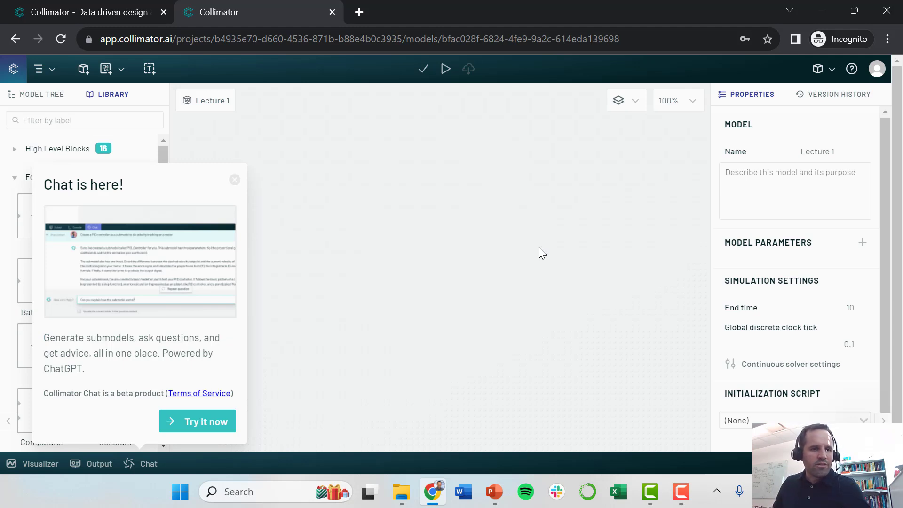
# - Close the 'Chat is here!' popup covering the Library panel
pyautogui.click(235, 179)
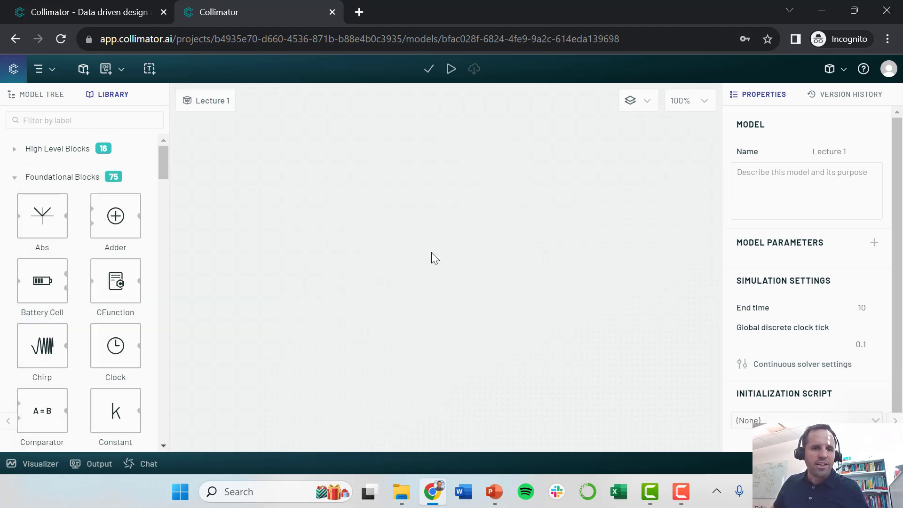
pyautogui.moveTo(383, 212)
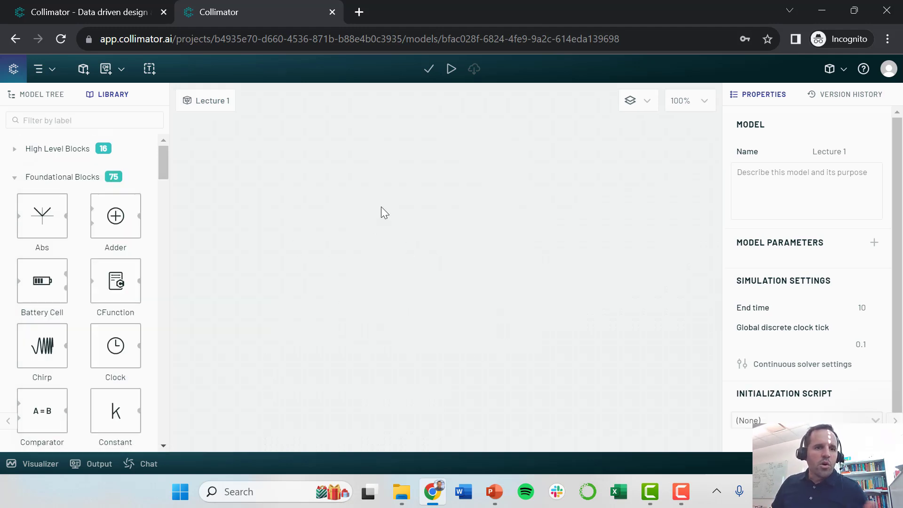
pyautogui.moveTo(339, 263)
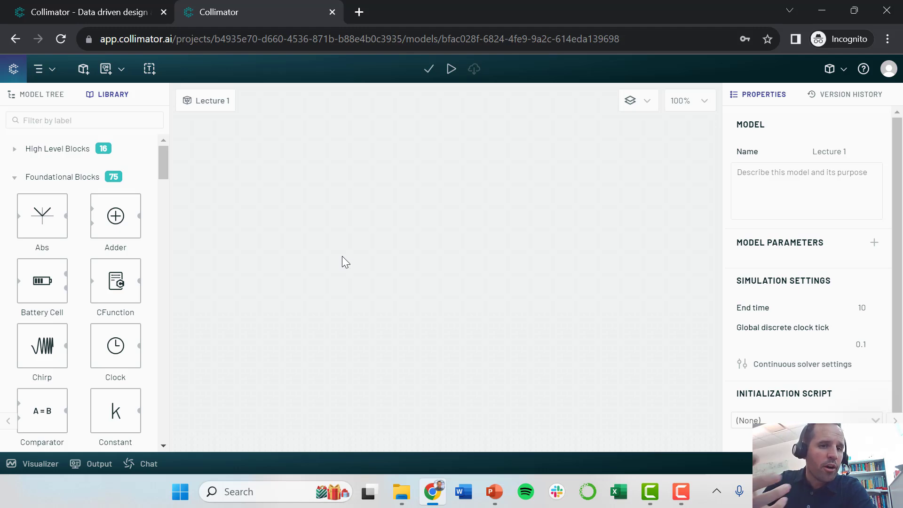
pyautogui.moveTo(132, 176)
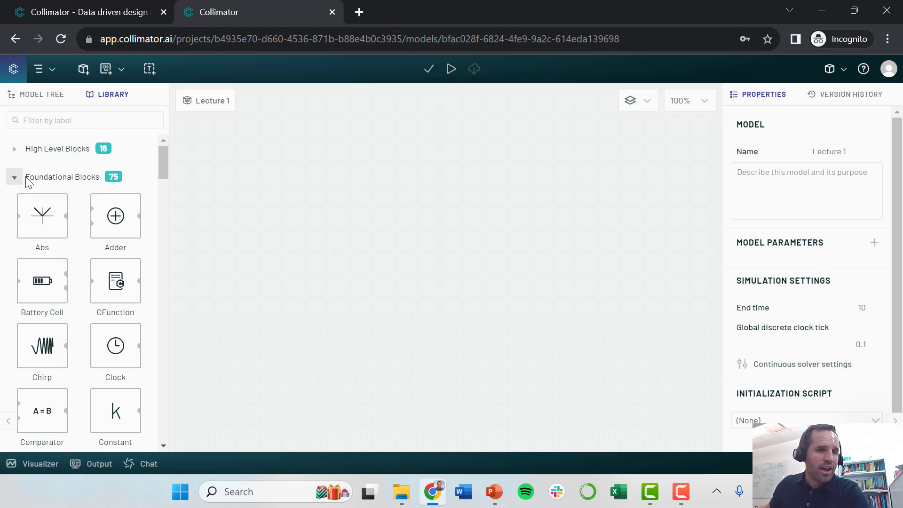
pyautogui.moveTo(78, 241)
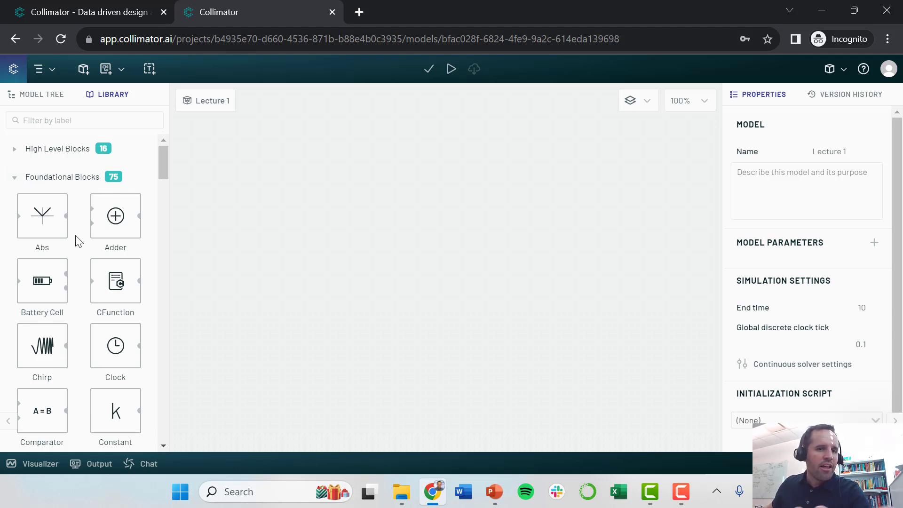
pyautogui.moveTo(65, 236)
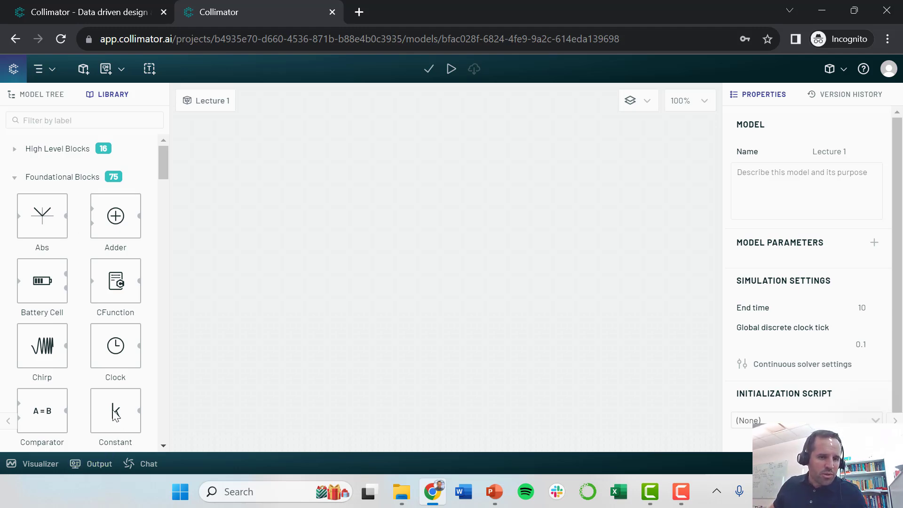
pyautogui.moveTo(125, 434)
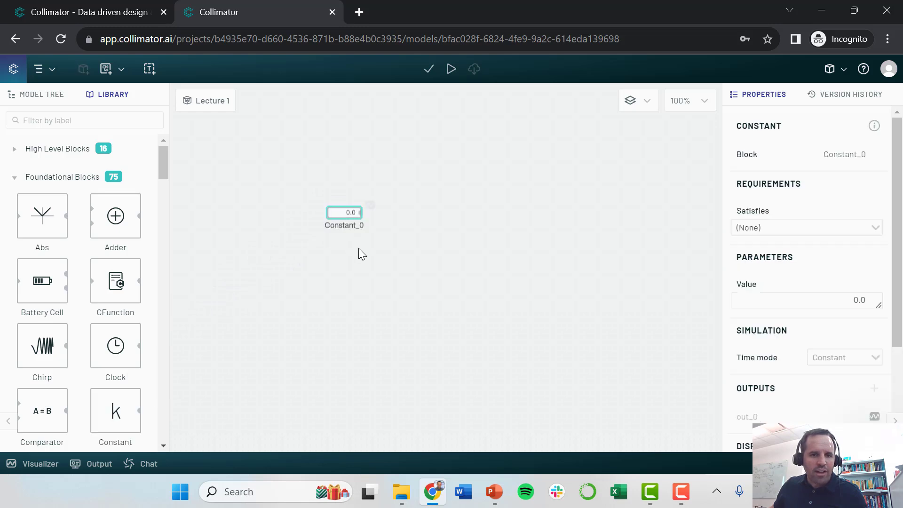
# - Drop a Constant block onto the canvas and set its Value to 5
pyautogui.moveTo(344, 212); pyautogui.dragTo(299, 229)
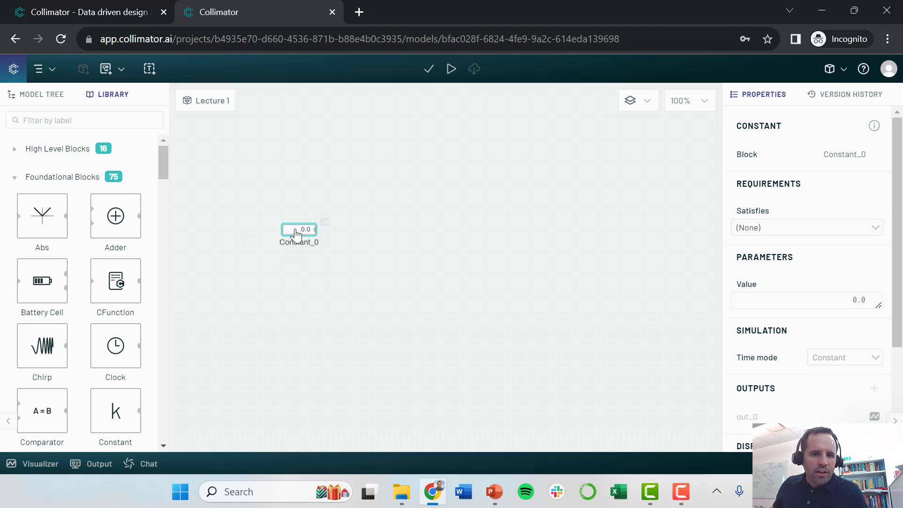
pyautogui.moveTo(784, 339)
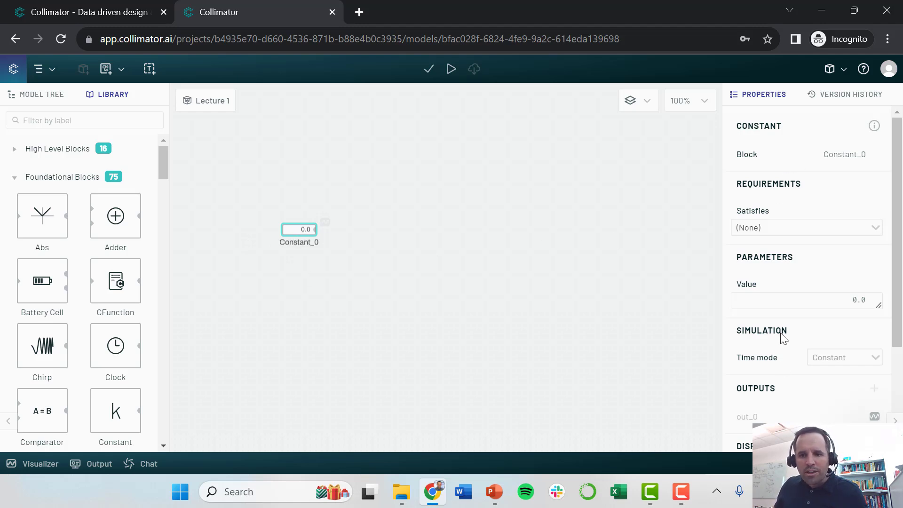
pyautogui.scroll(-3)
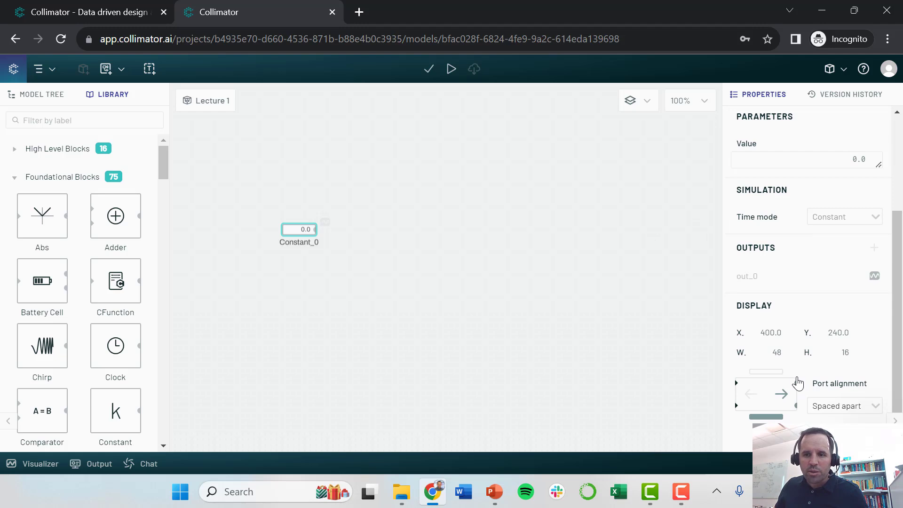
pyautogui.scroll(3)
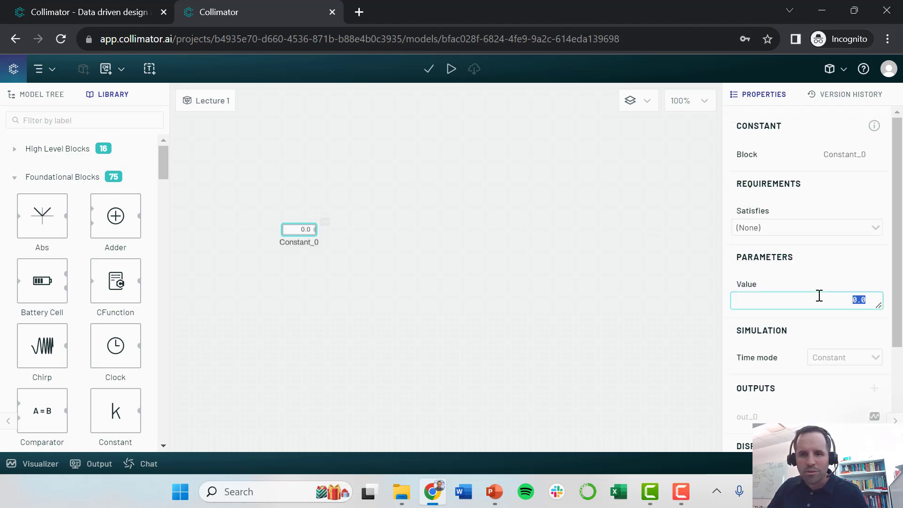
pyautogui.write('5')
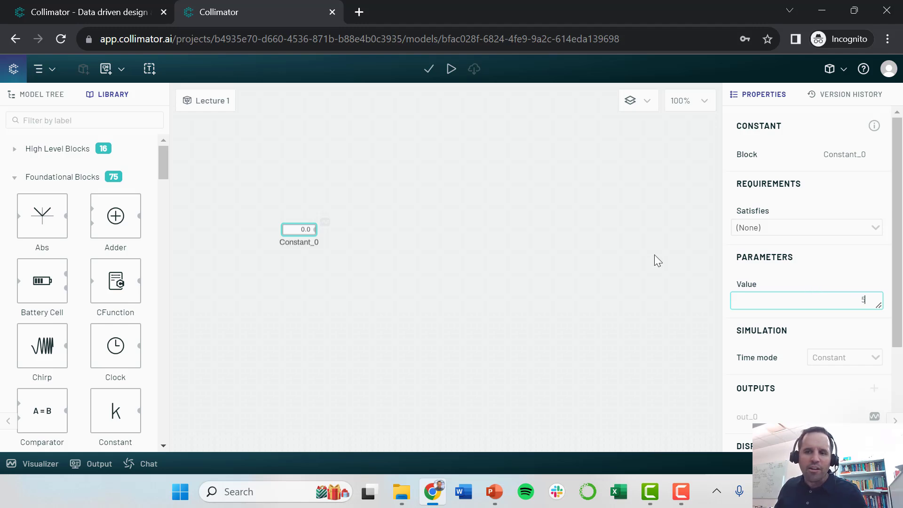
pyautogui.click(470, 259)
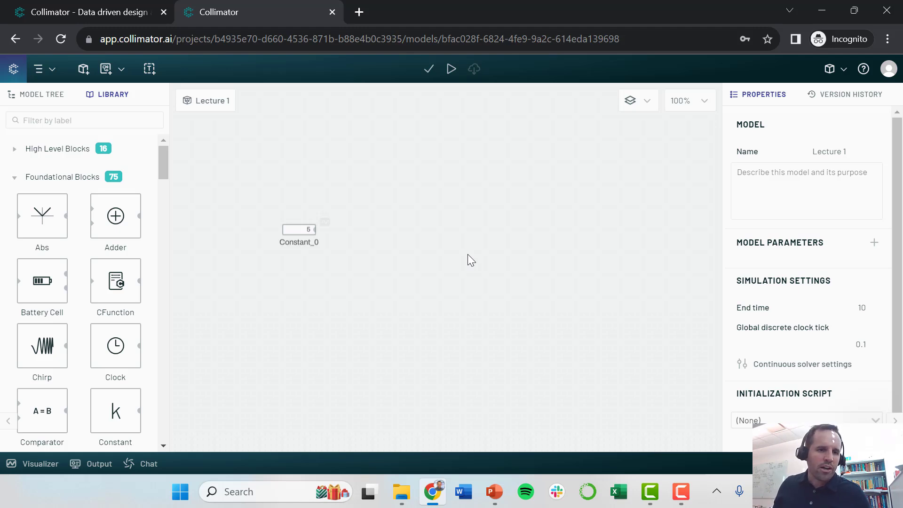
# - Filter the library for 'step' and add a Step block to the canvas
pyautogui.click(84, 120)
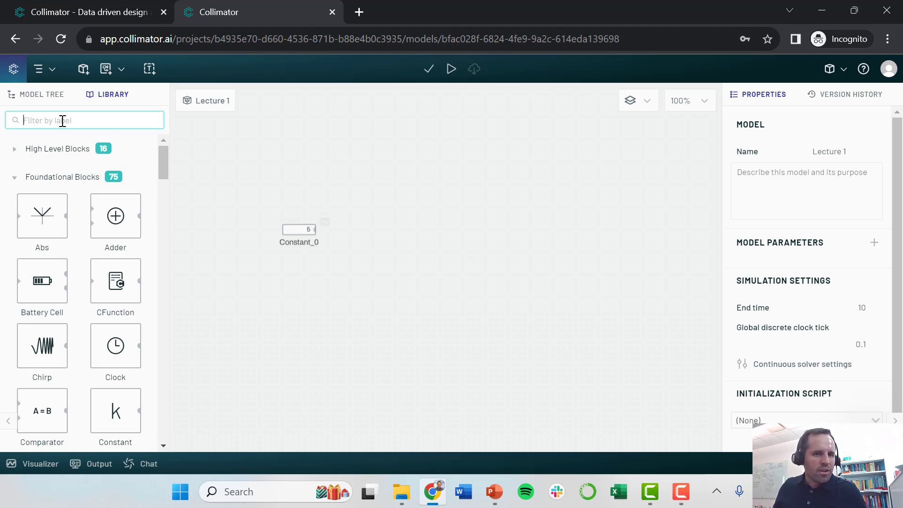
pyautogui.write('step')
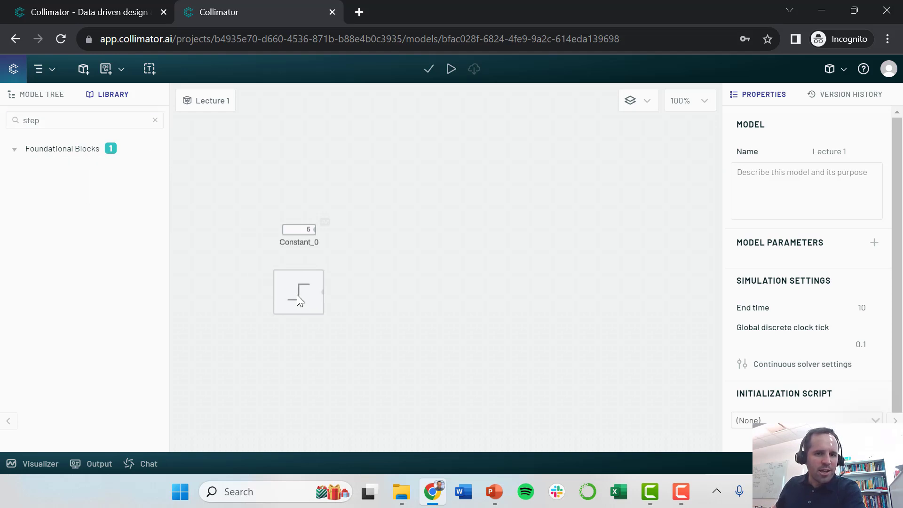
pyautogui.click(298, 292)
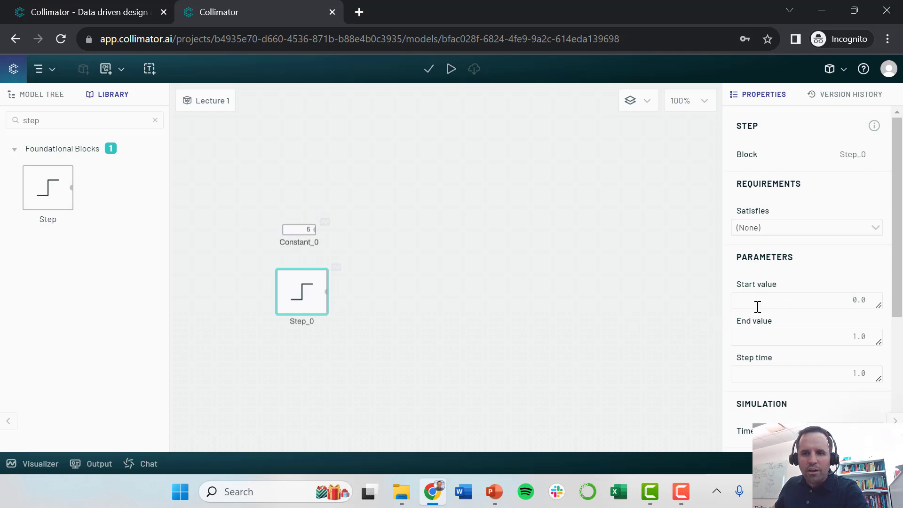
# - Give the Step block start value 5, end value 10 and step time 10
pyautogui.click(806, 299)
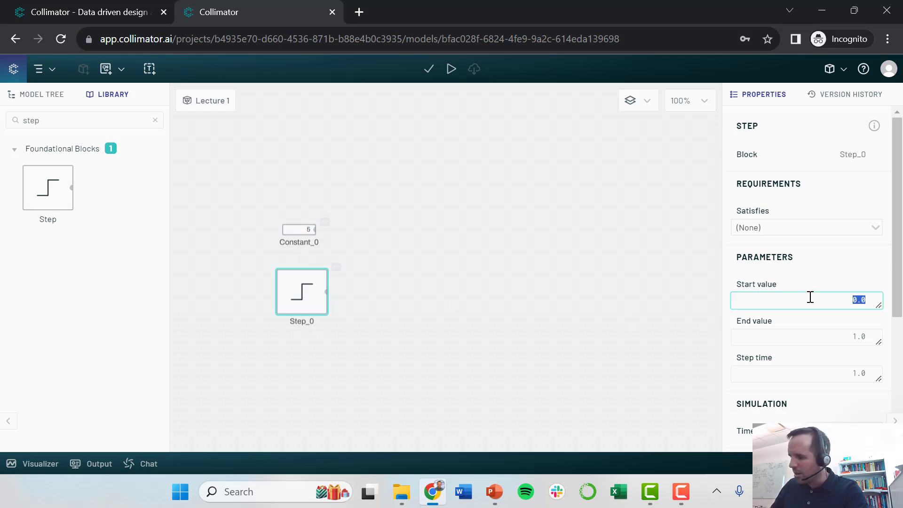
pyautogui.write('5')
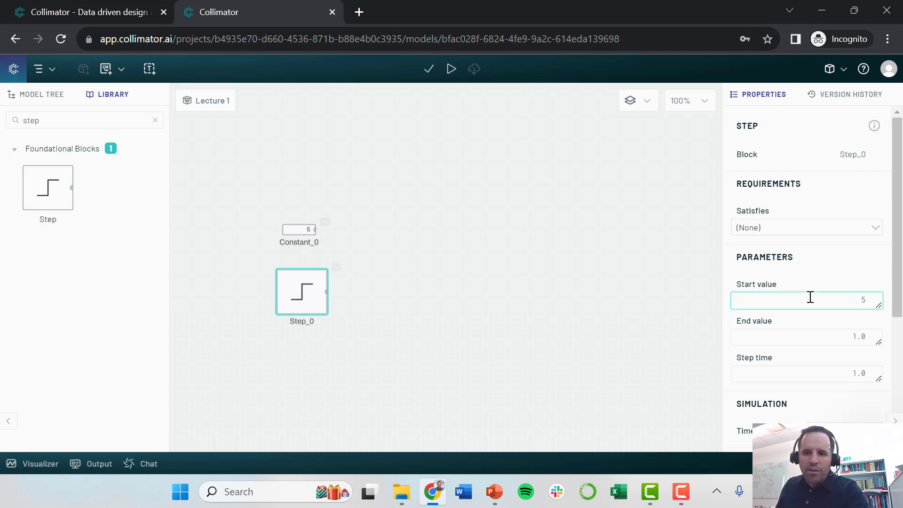
pyautogui.click(806, 337)
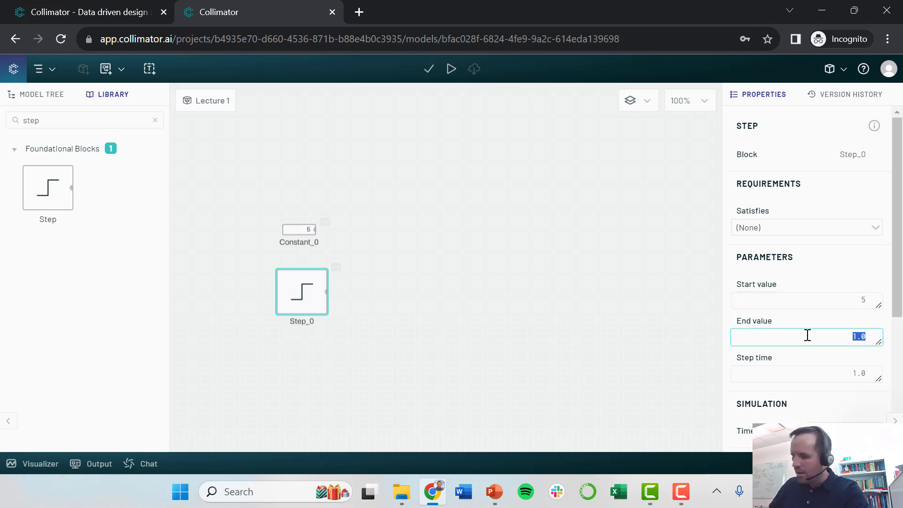
pyautogui.write('10')
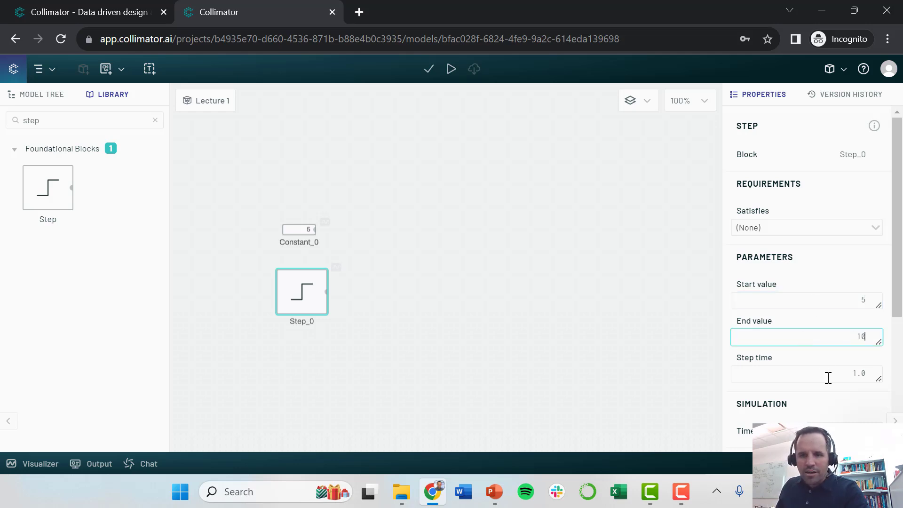
pyautogui.click(806, 372)
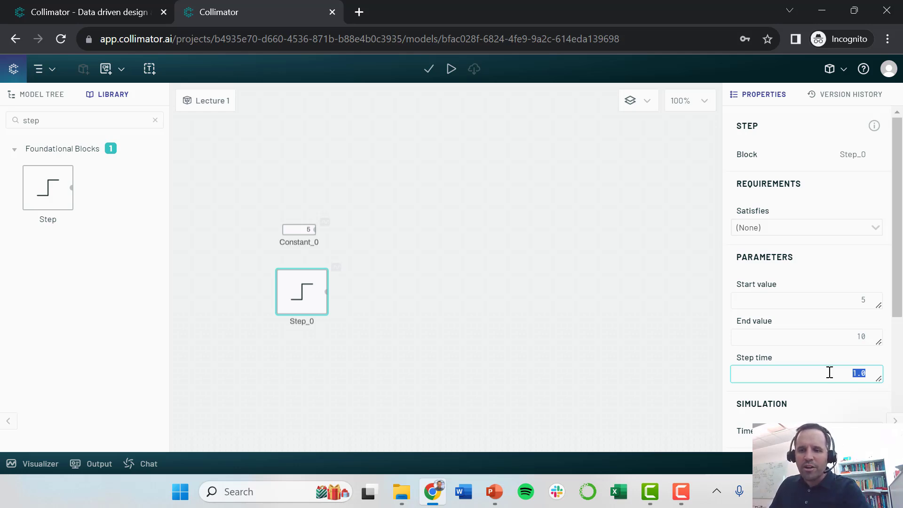
pyautogui.write('1')
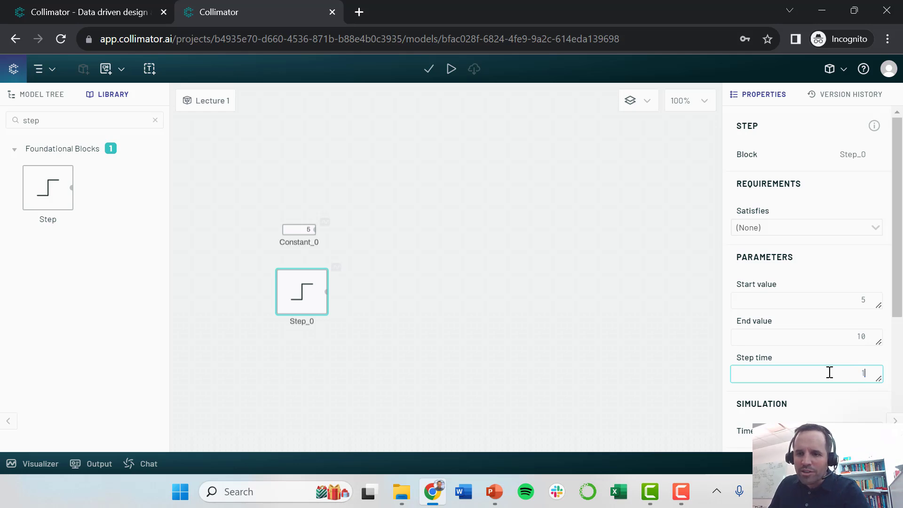
pyautogui.write('0')
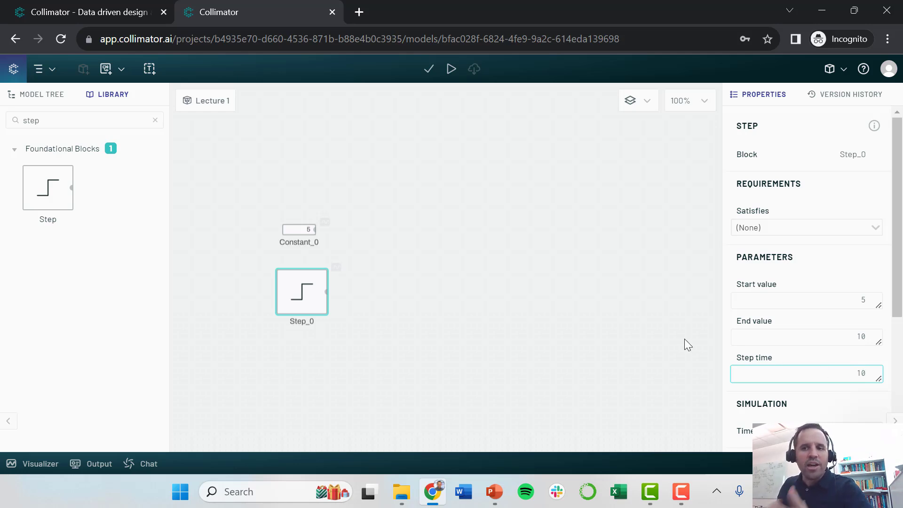
pyautogui.click(518, 288)
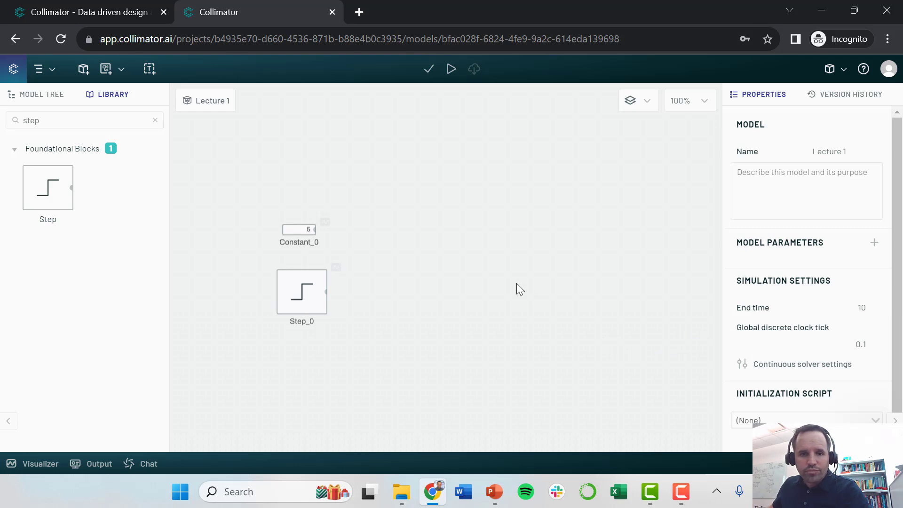
pyautogui.moveTo(458, 262)
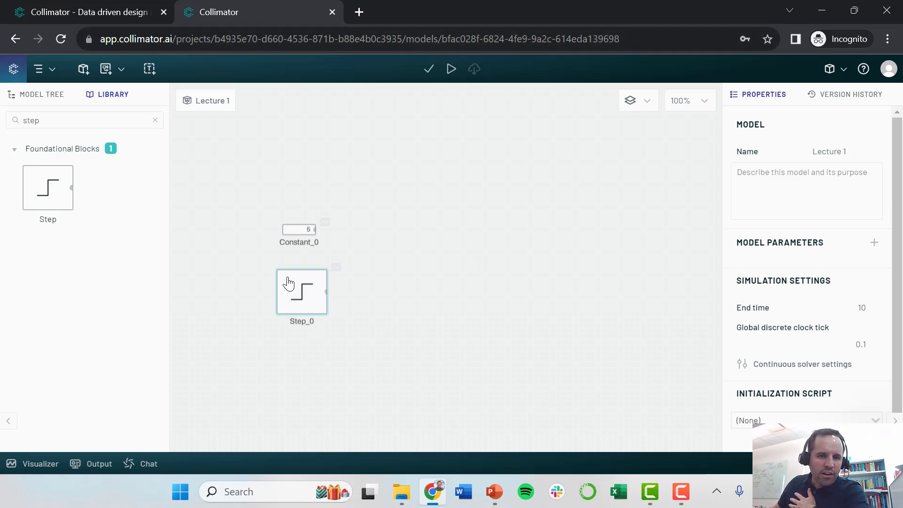
# - In the model-wide Simulation Settings change the end time from 10 to 20
pyautogui.click(299, 229)
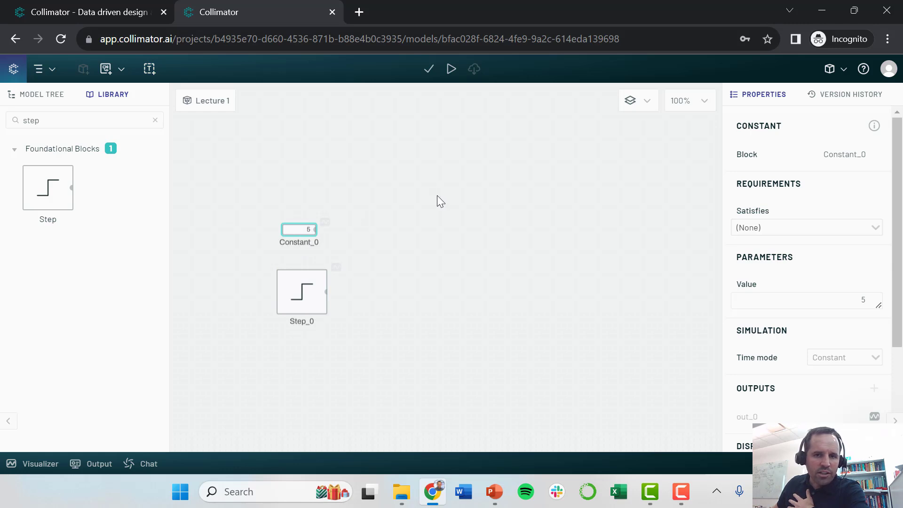
pyautogui.click(440, 202)
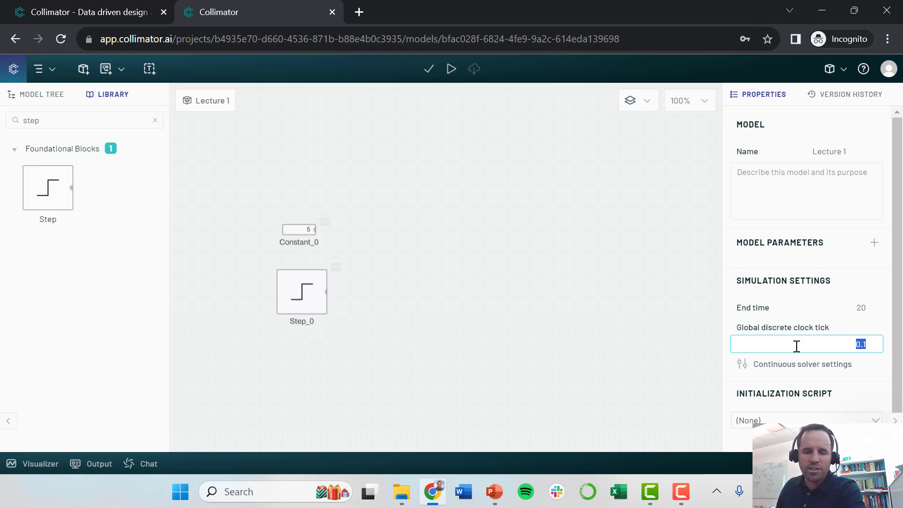
pyautogui.click(489, 301)
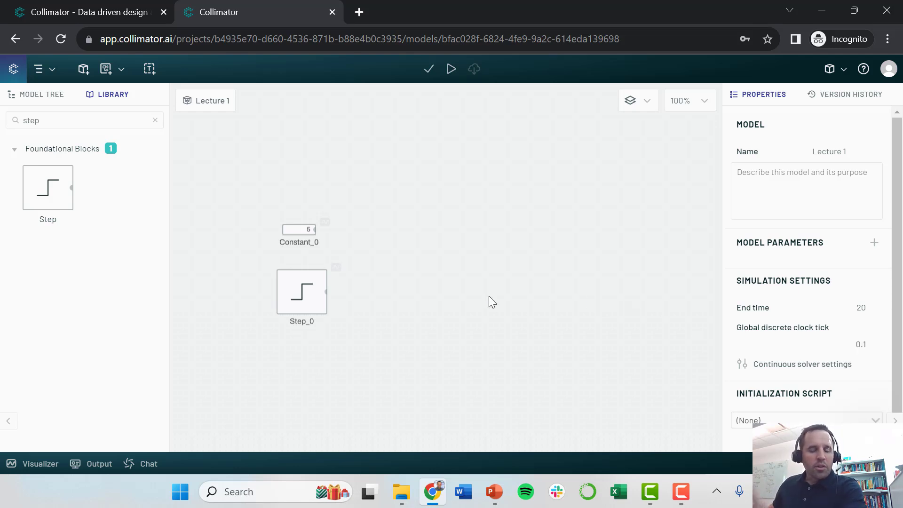
pyautogui.moveTo(455, 290)
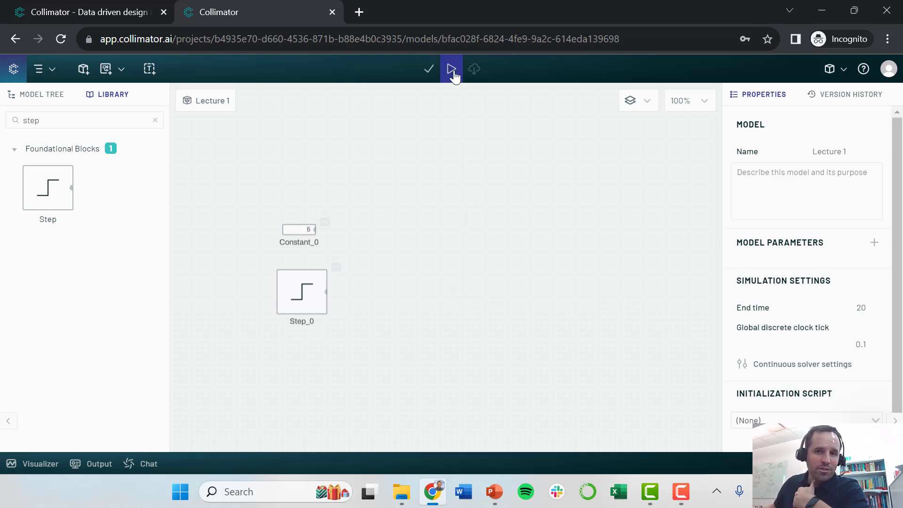
pyautogui.moveTo(331, 225)
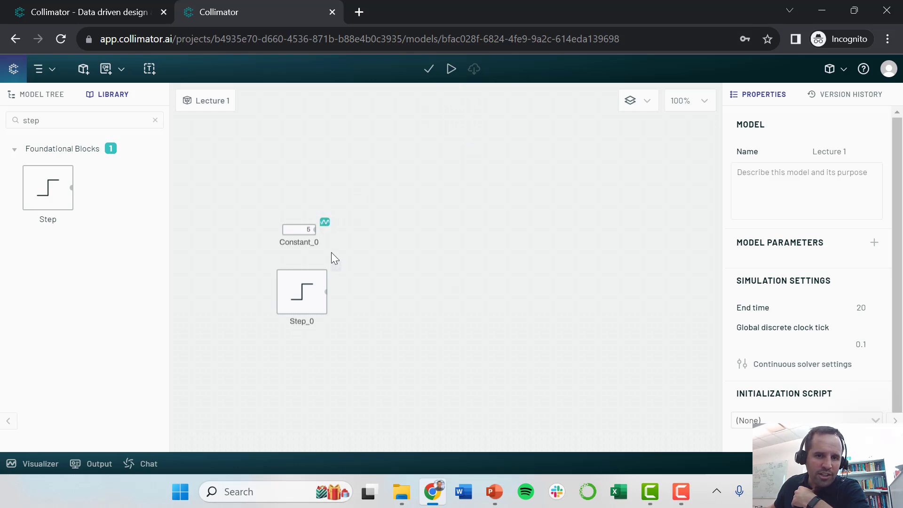
pyautogui.moveTo(337, 276)
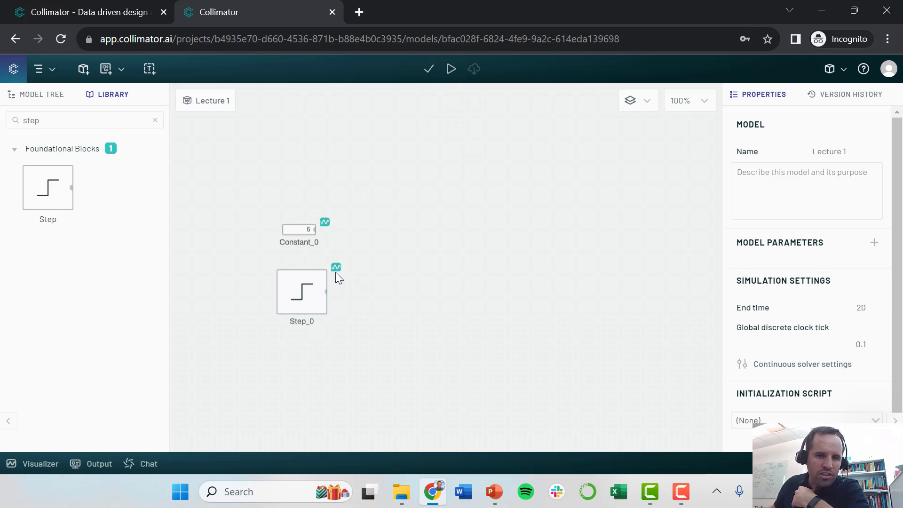
pyautogui.moveTo(339, 233)
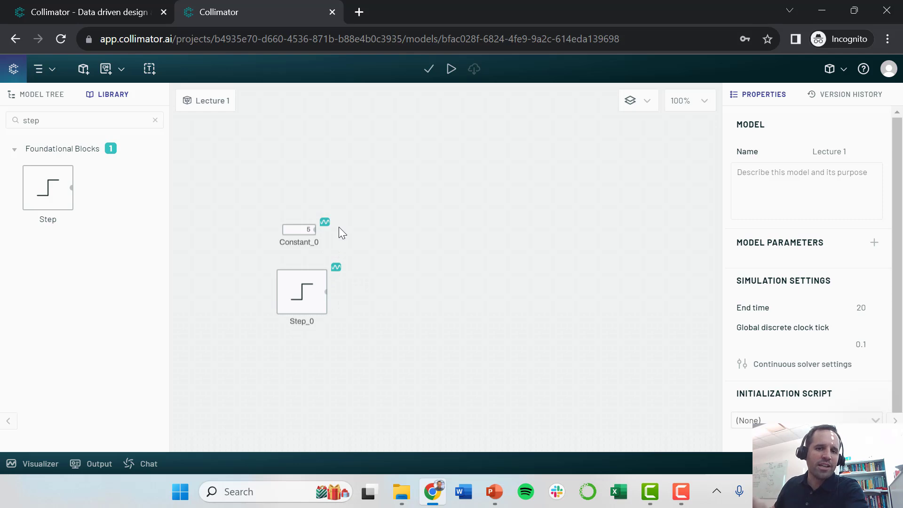
pyautogui.moveTo(334, 252)
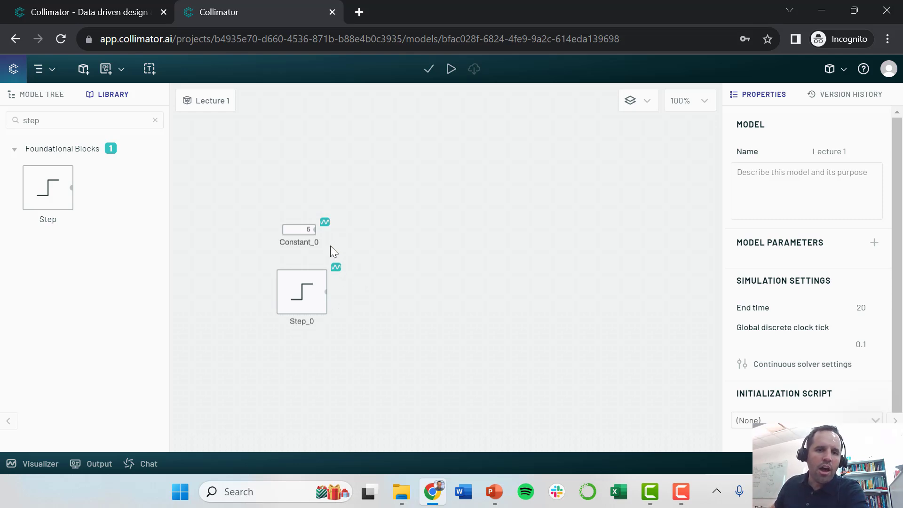
pyautogui.moveTo(404, 227)
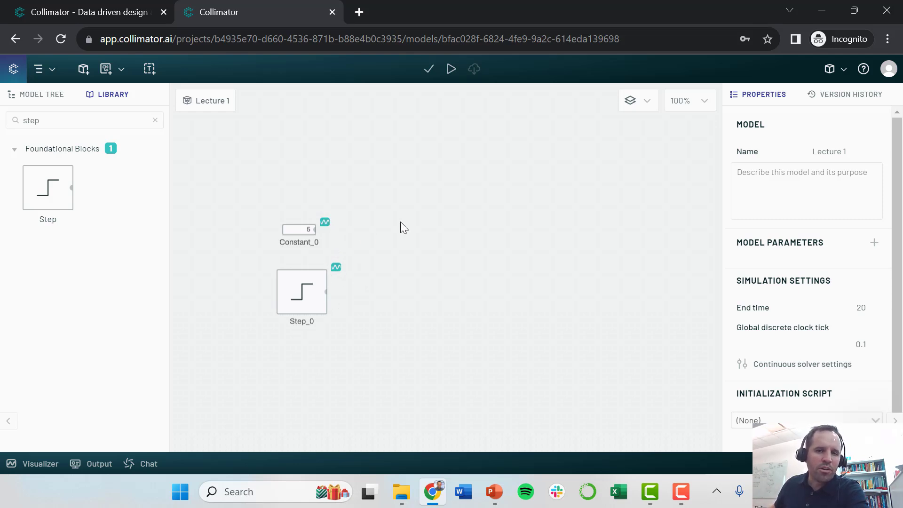
# - Run the simulation, review the Constant_0 and Step_0 plots, then close the Visualizer
pyautogui.click(451, 69)
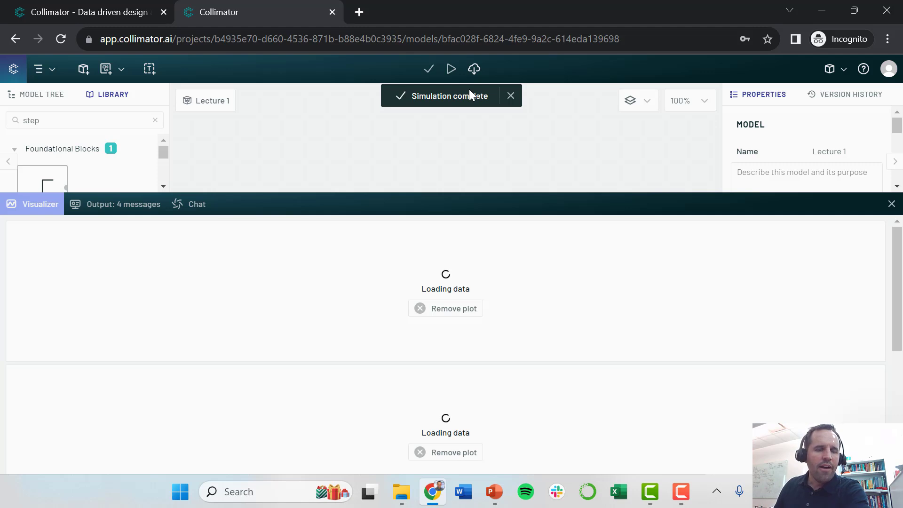
pyautogui.moveTo(452, 191)
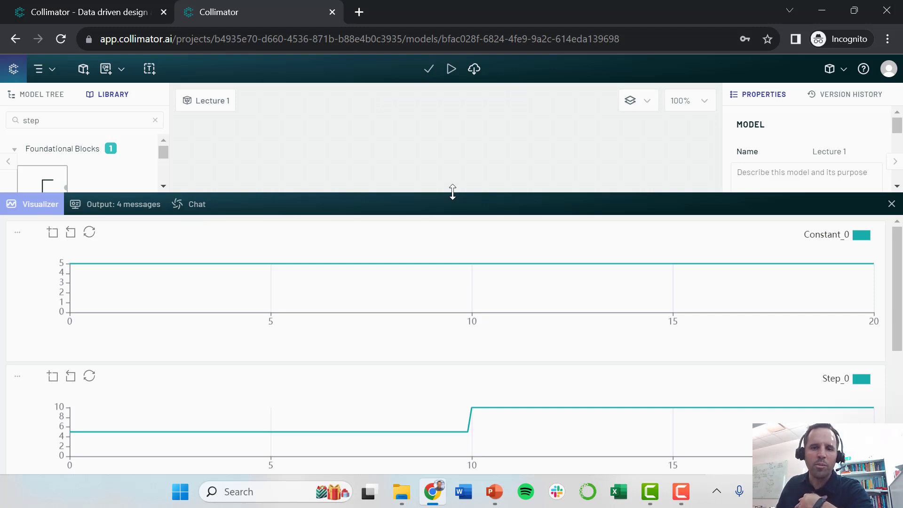
pyautogui.moveTo(183, 316)
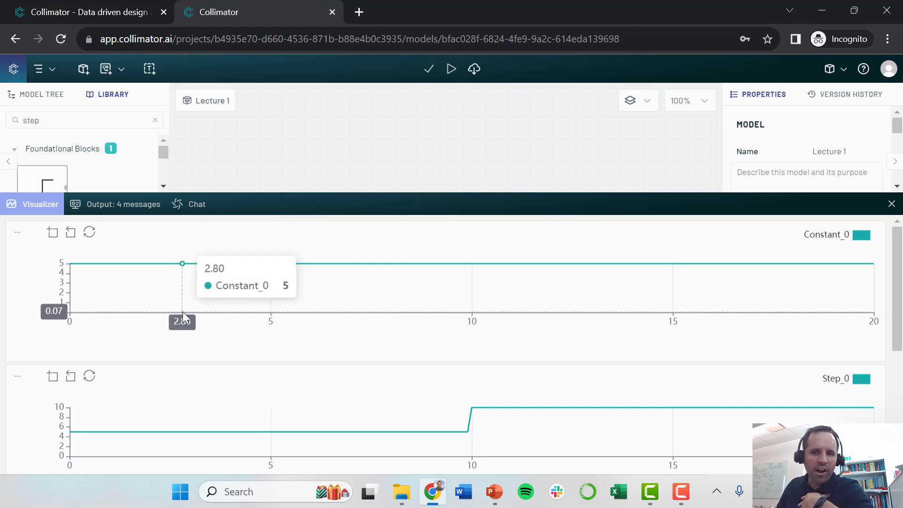
pyautogui.moveTo(87, 320)
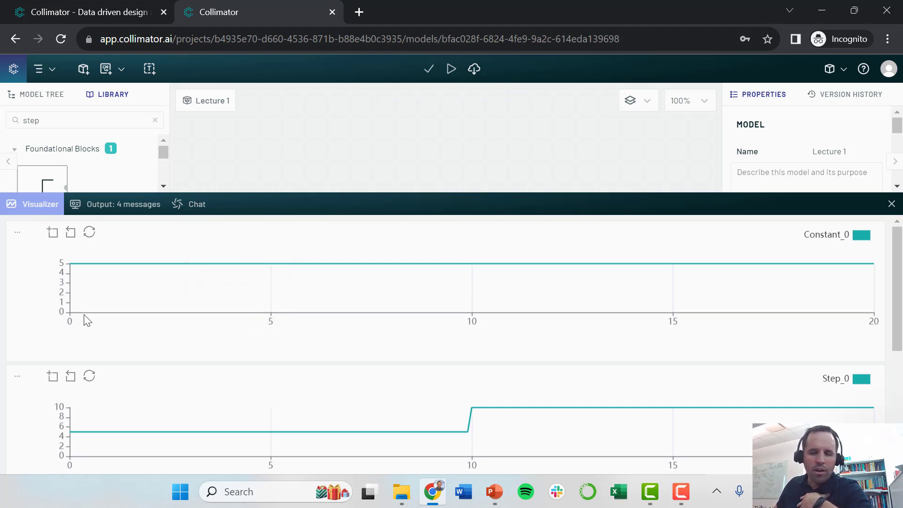
pyautogui.moveTo(95, 311)
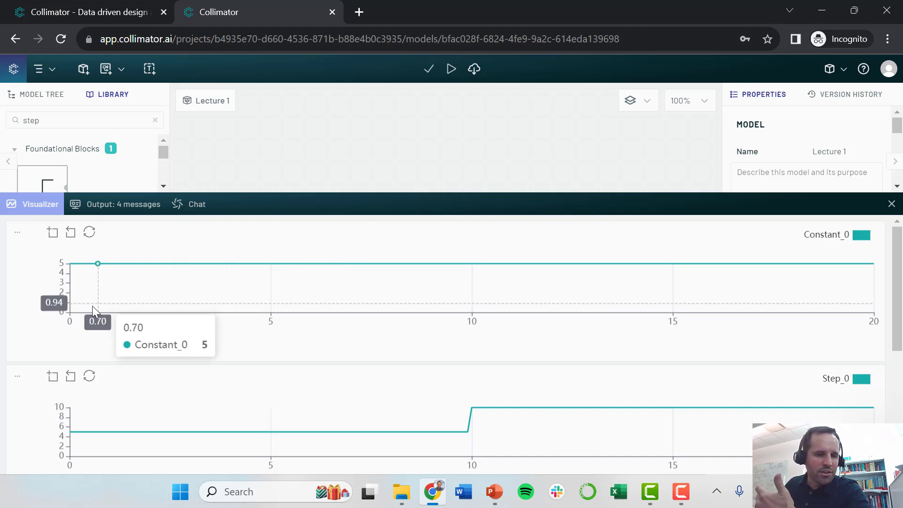
pyautogui.moveTo(101, 339)
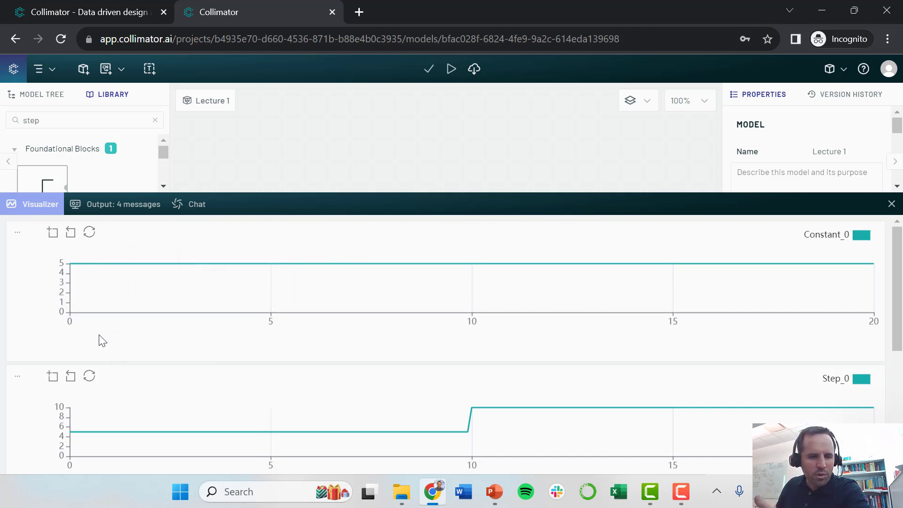
pyautogui.moveTo(876, 302)
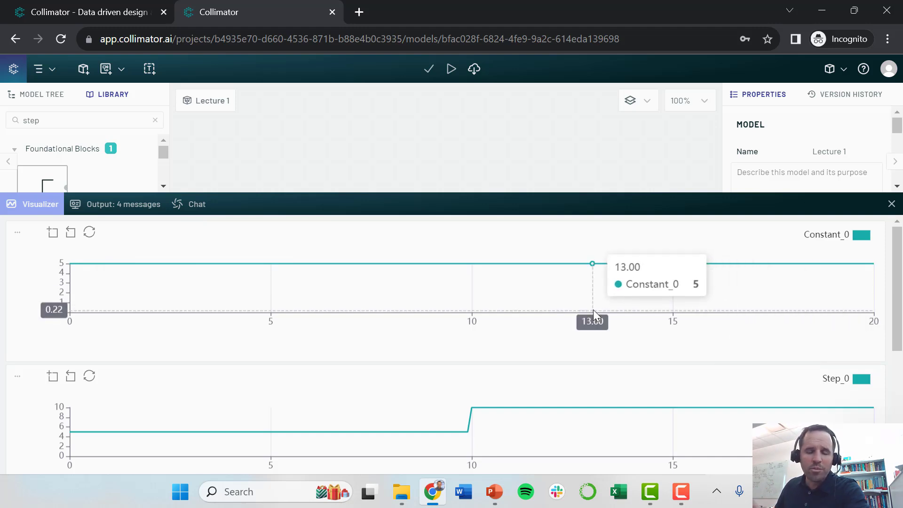
pyautogui.moveTo(586, 347)
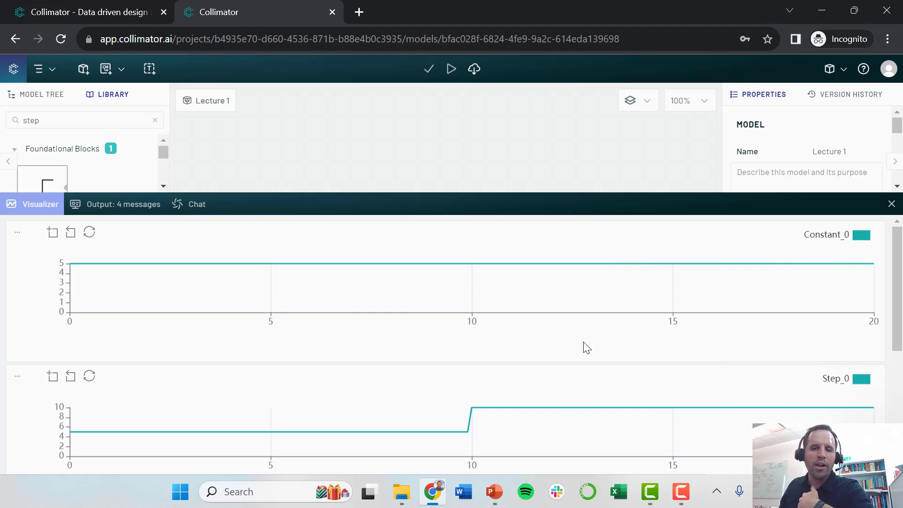
pyautogui.moveTo(467, 278)
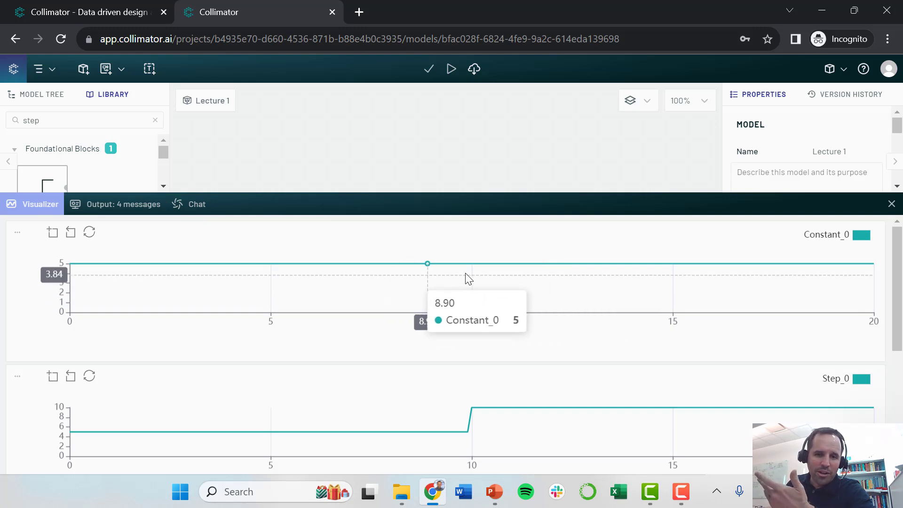
pyautogui.moveTo(637, 272)
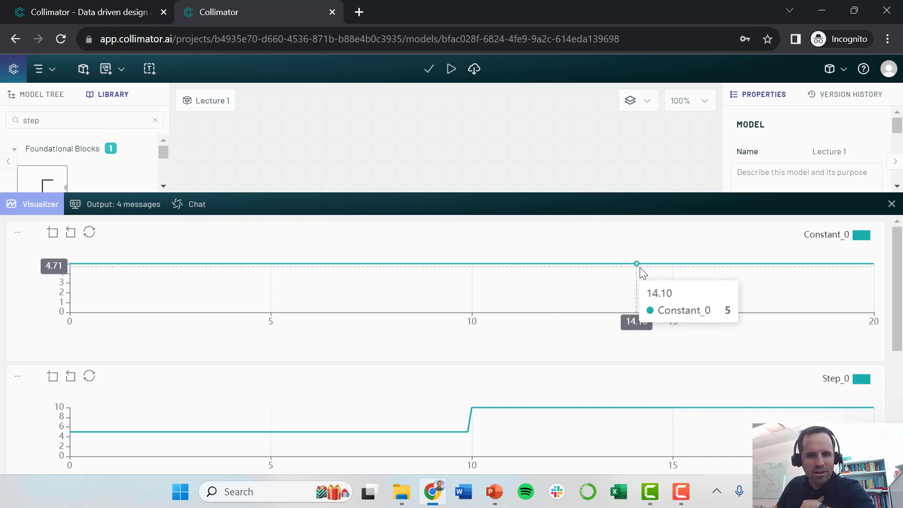
pyautogui.moveTo(118, 437)
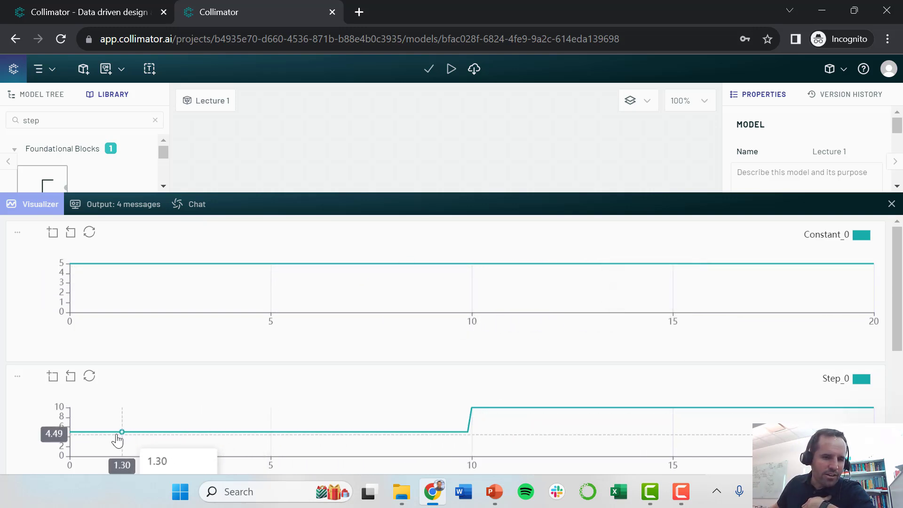
pyautogui.moveTo(275, 432)
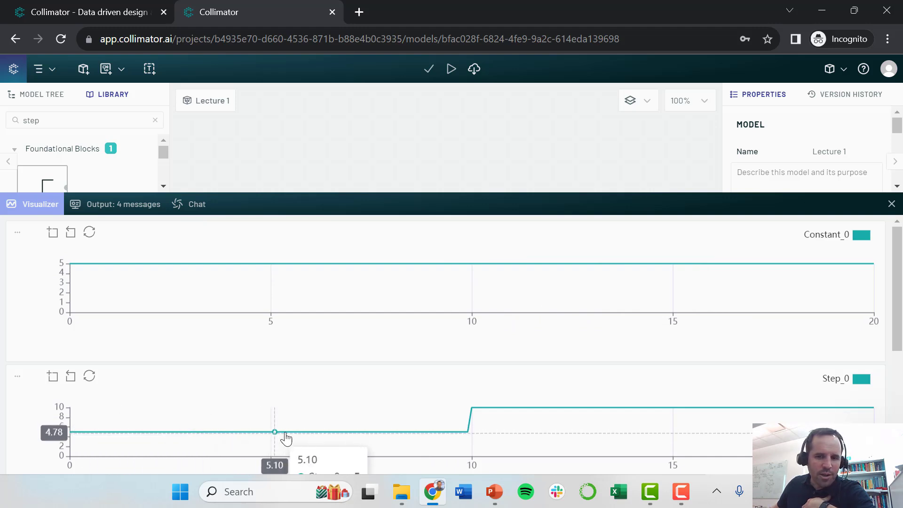
pyautogui.moveTo(331, 432)
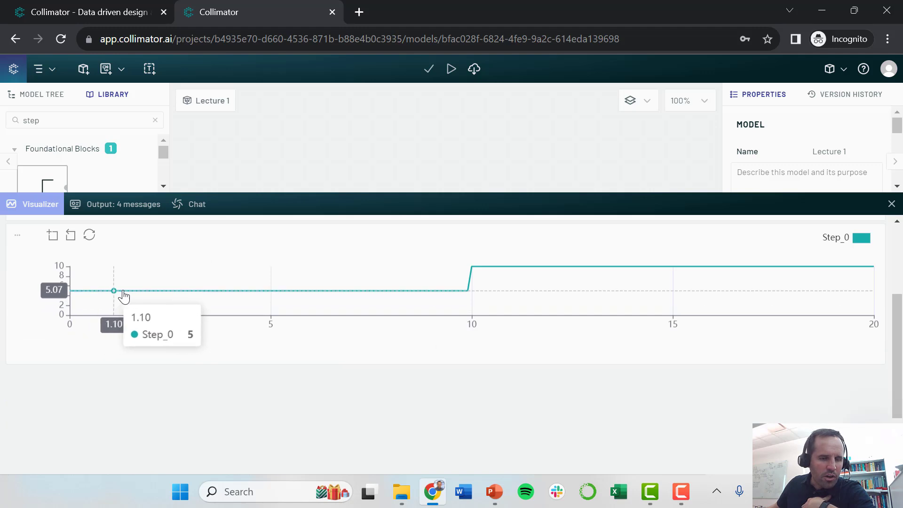
pyautogui.moveTo(241, 291)
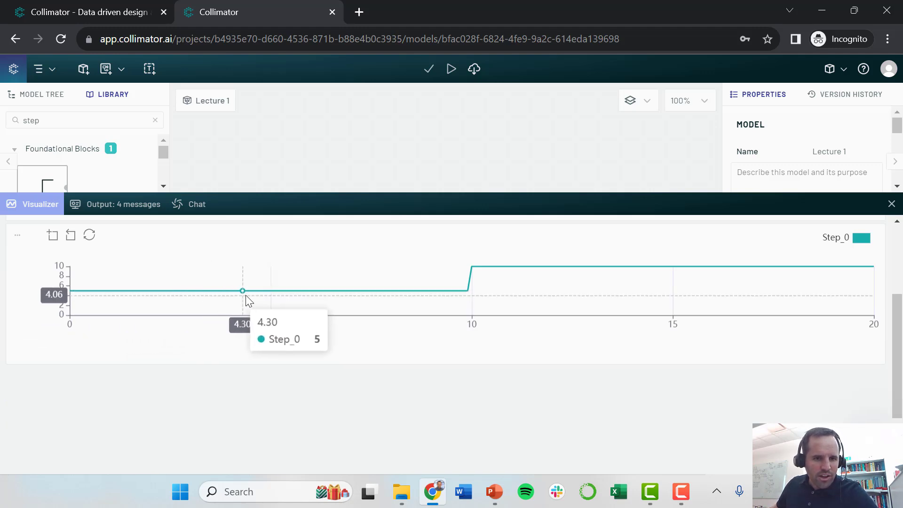
pyautogui.moveTo(246, 290)
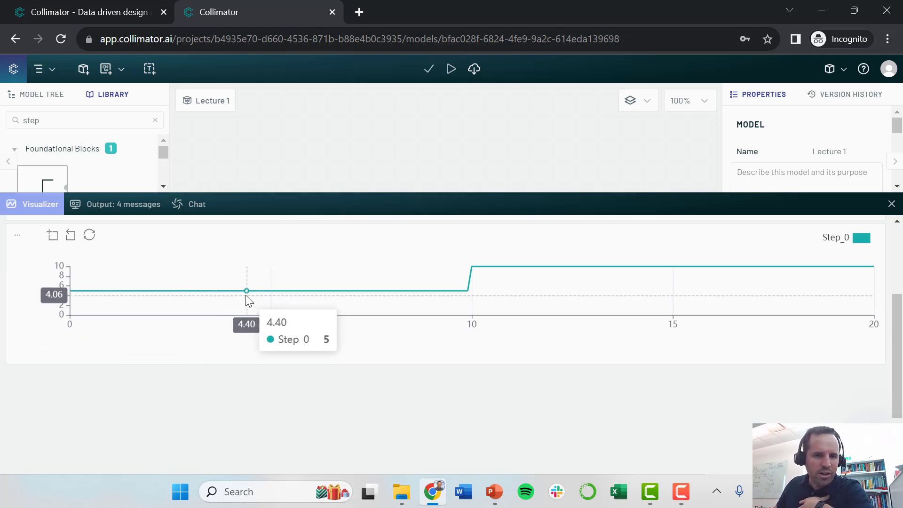
pyautogui.moveTo(282, 304)
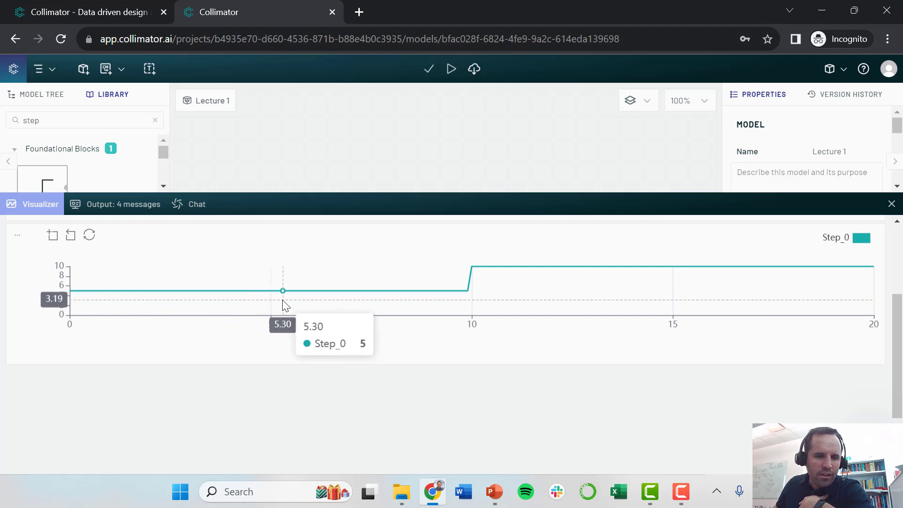
pyautogui.moveTo(306, 304)
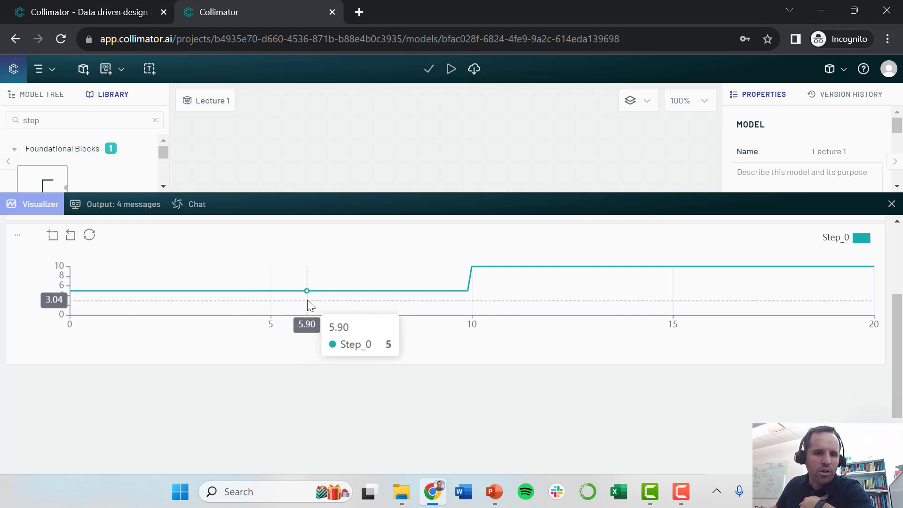
pyautogui.moveTo(480, 305)
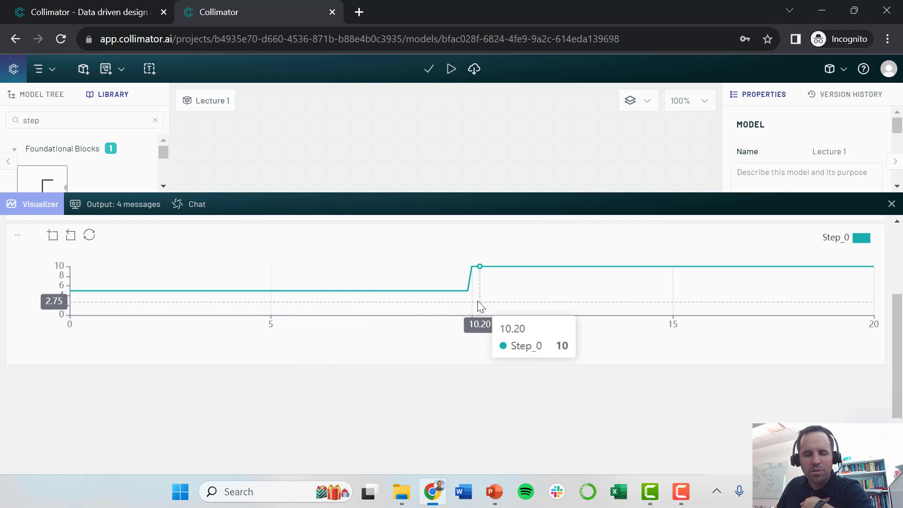
pyautogui.moveTo(504, 309)
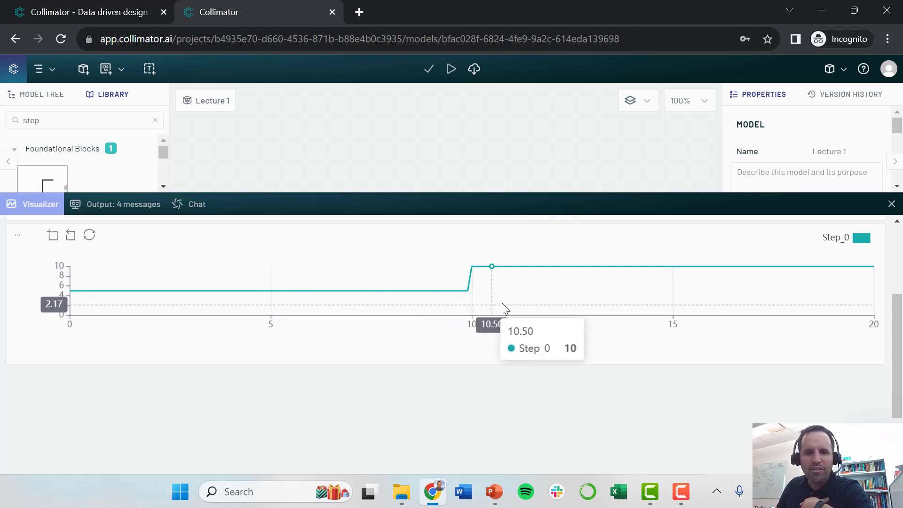
pyautogui.moveTo(803, 278)
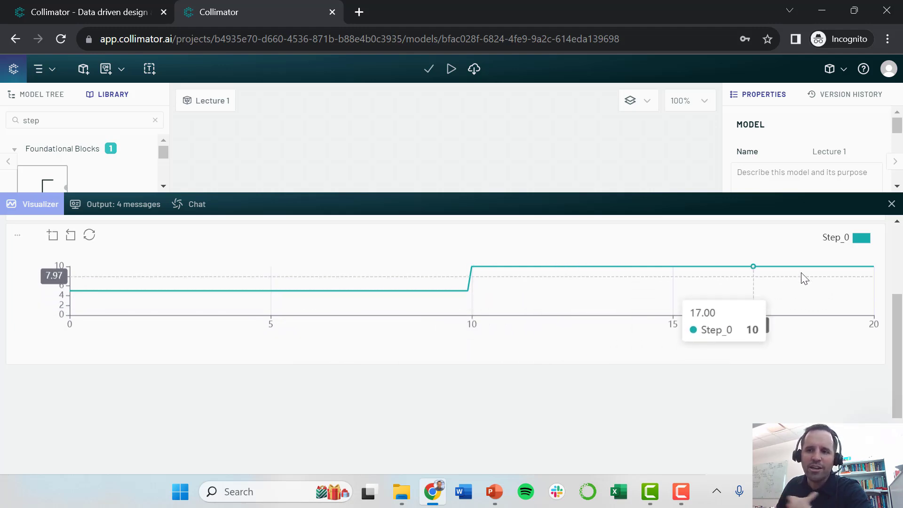
pyautogui.click(890, 203)
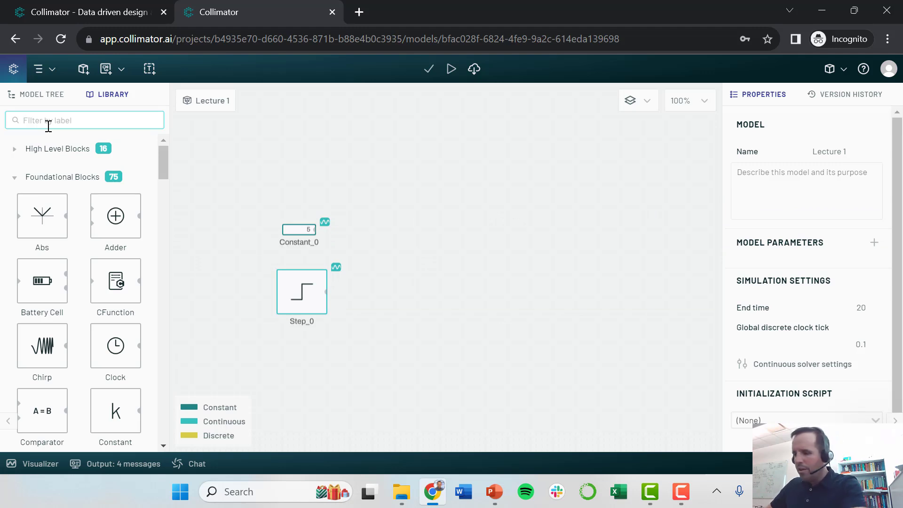
# - Place Pulse, Ramp and Sine Wave source blocks from the Library onto the canvas
pyautogui.write('pulse')
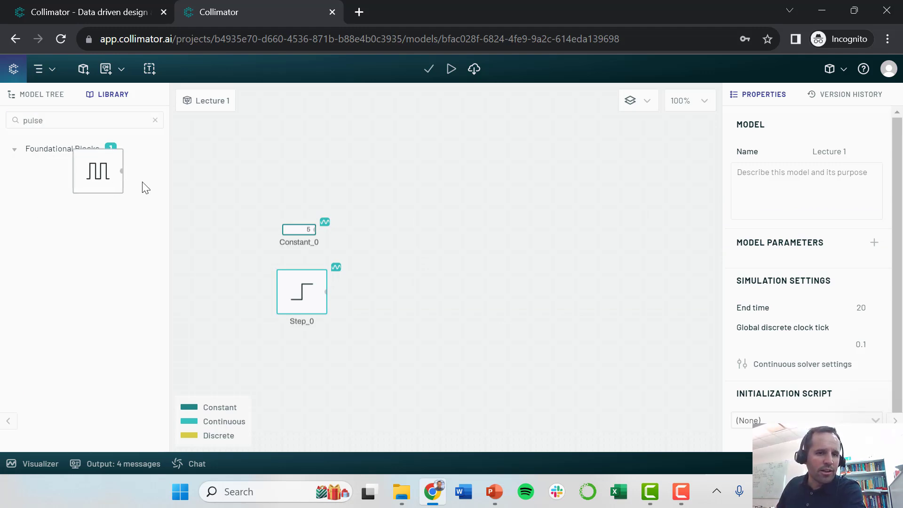
pyautogui.moveTo(98, 170); pyautogui.dragTo(330, 173)
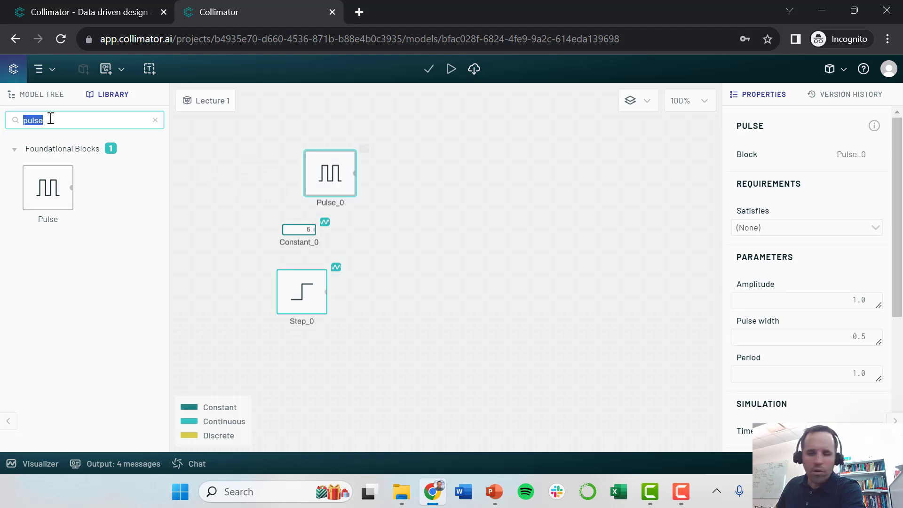
pyautogui.write('ramp')
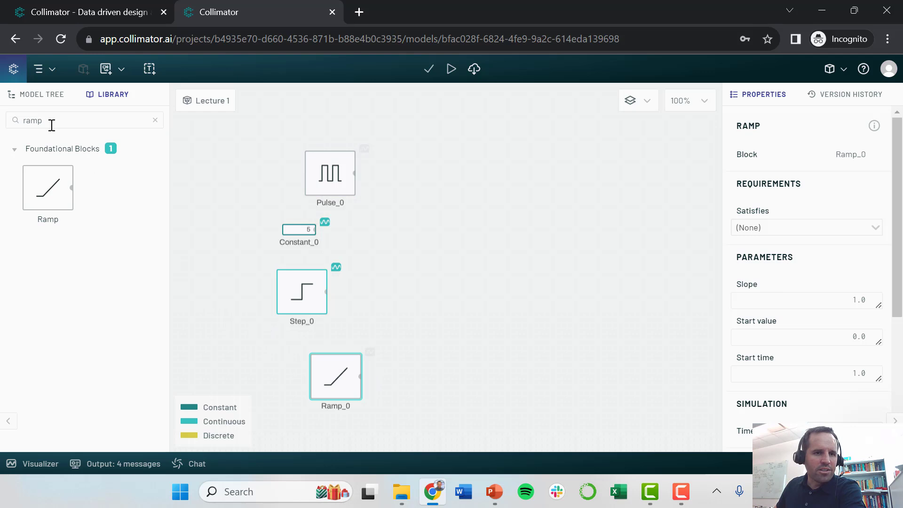
pyautogui.write('sin')
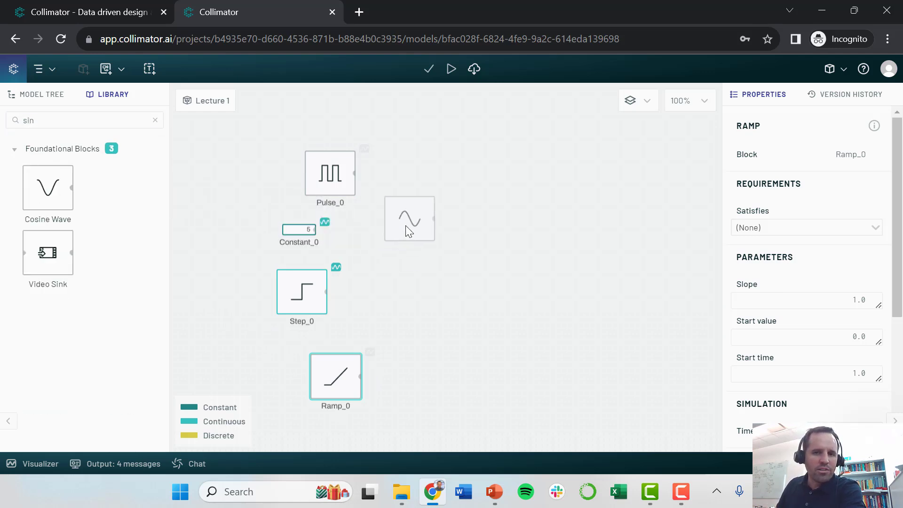
pyautogui.click(409, 218)
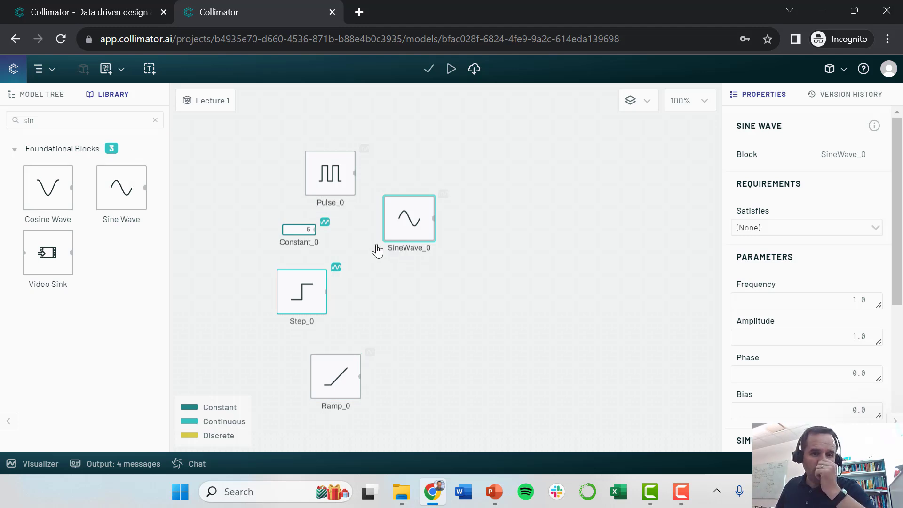
pyautogui.moveTo(350, 201)
pyautogui.write('transfer')
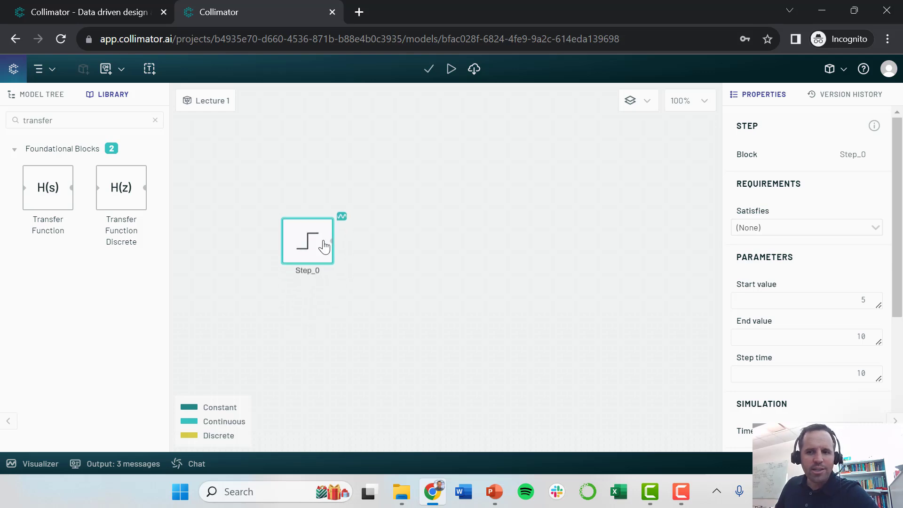
pyautogui.moveTo(833, 336)
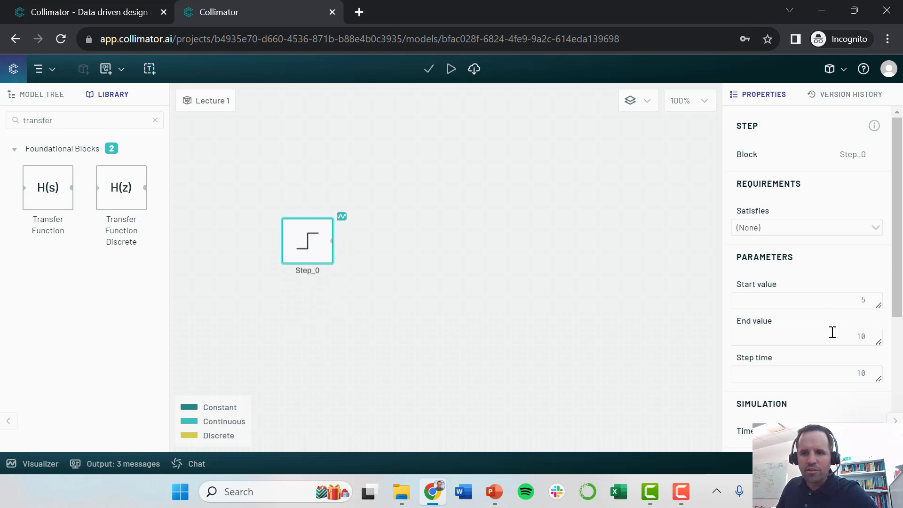
pyautogui.moveTo(732, 345)
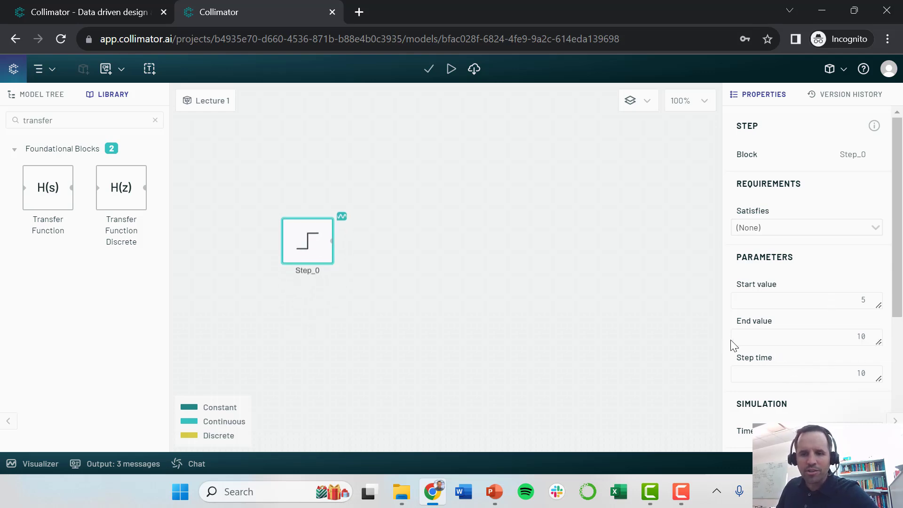
pyautogui.moveTo(466, 235)
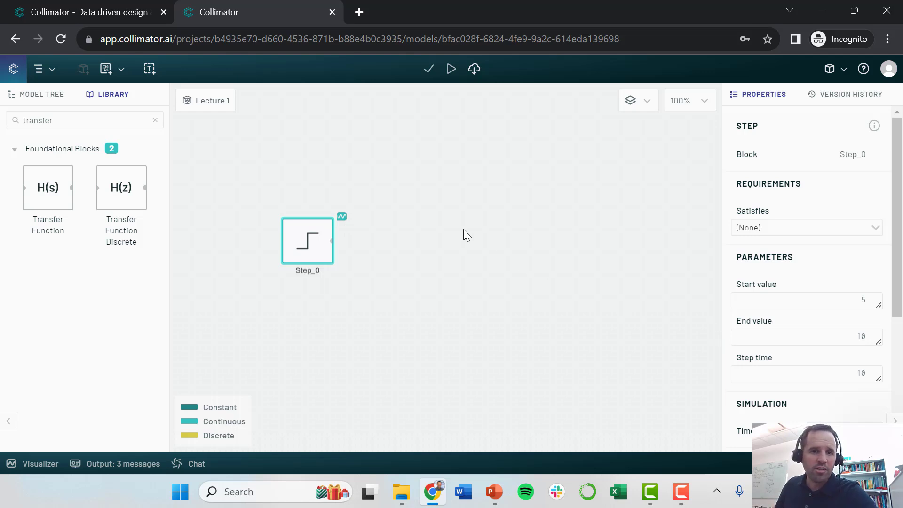
# - Place a Transfer Function right of Step_0 and wire the step output into it
pyautogui.click(466, 235)
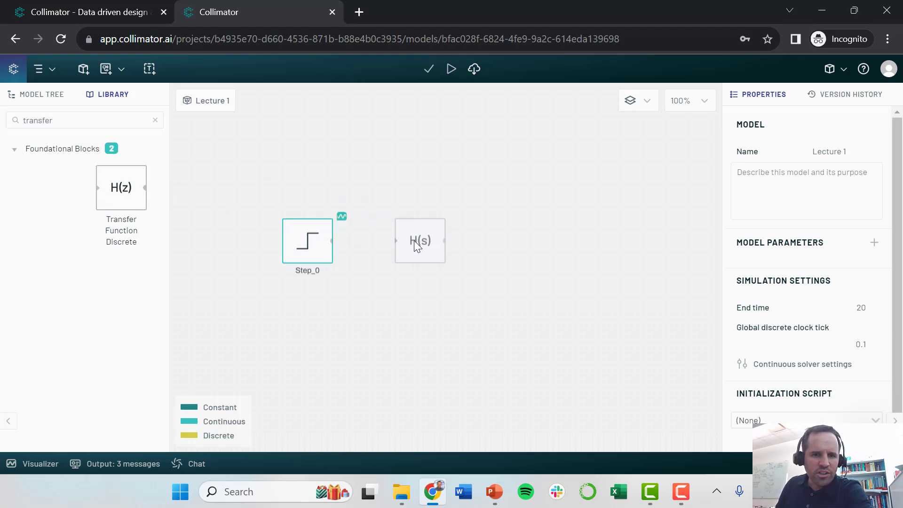
pyautogui.click(419, 241)
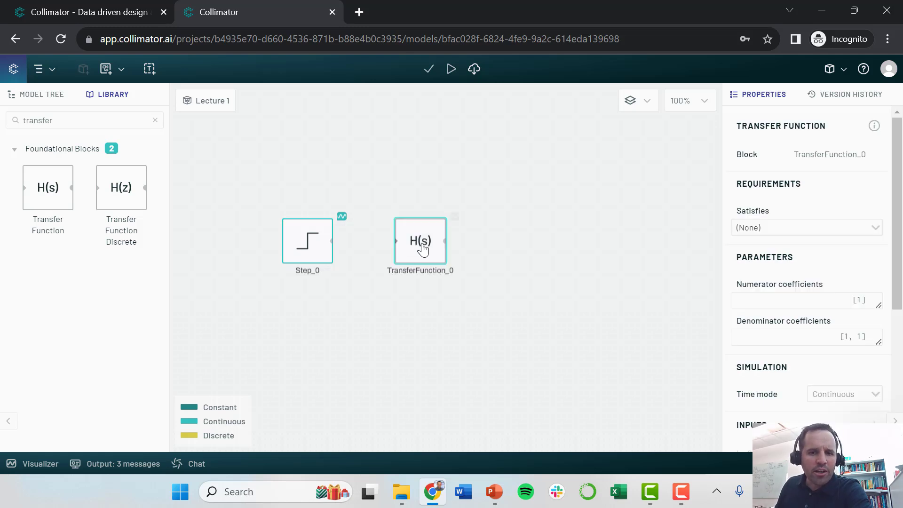
pyautogui.moveTo(453, 252)
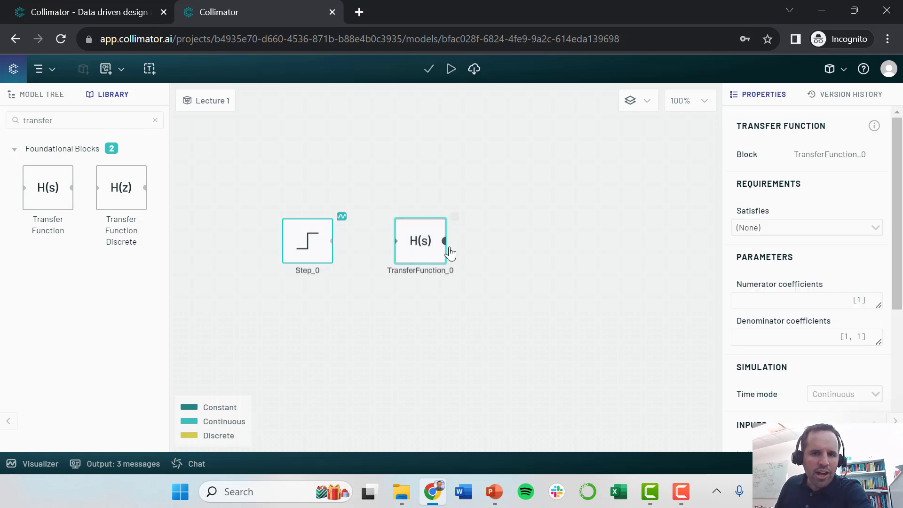
pyautogui.click(307, 241)
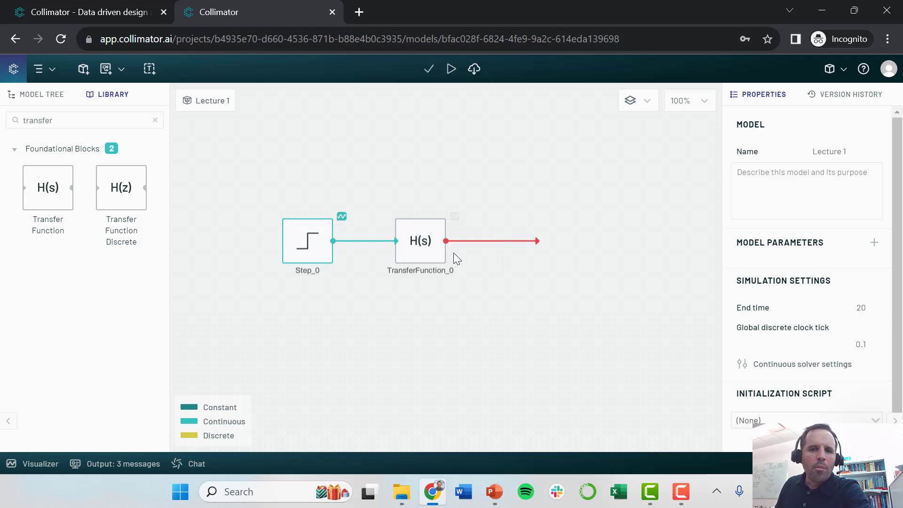
pyautogui.click(421, 240)
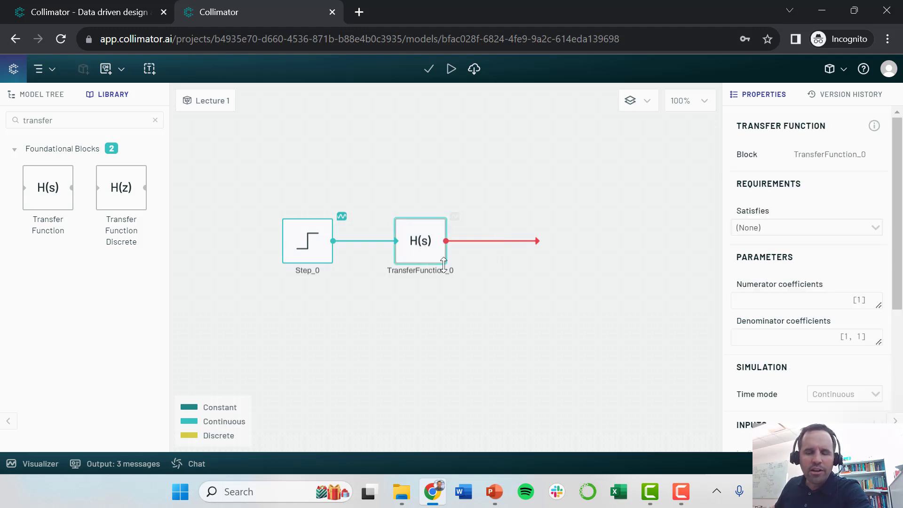
pyautogui.moveTo(431, 248)
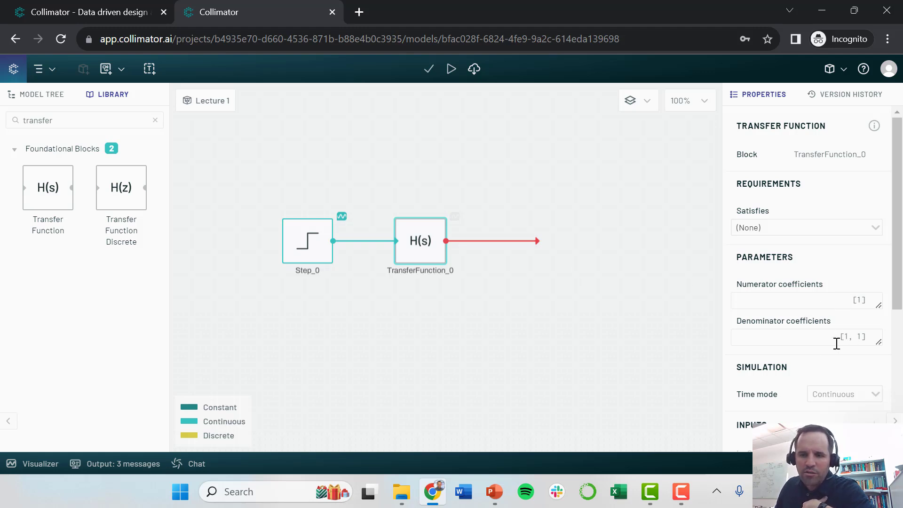
pyautogui.moveTo(453, 224)
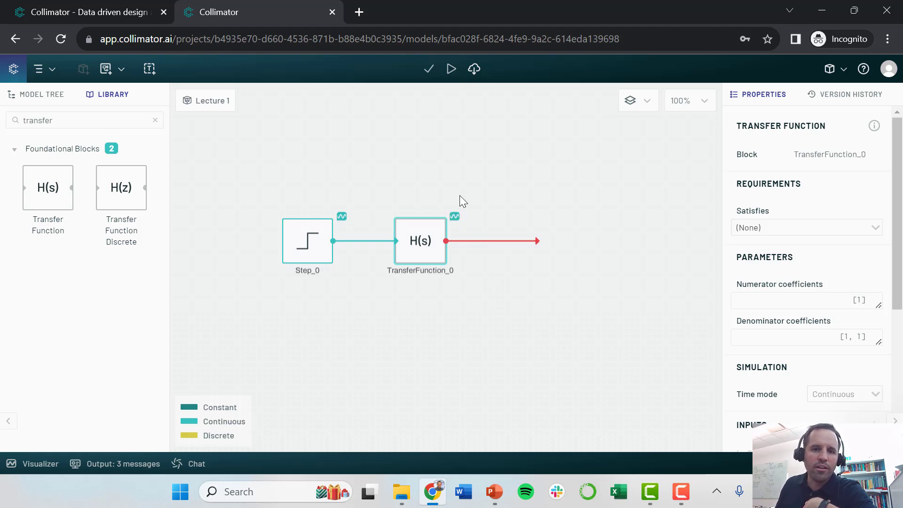
pyautogui.moveTo(417, 195)
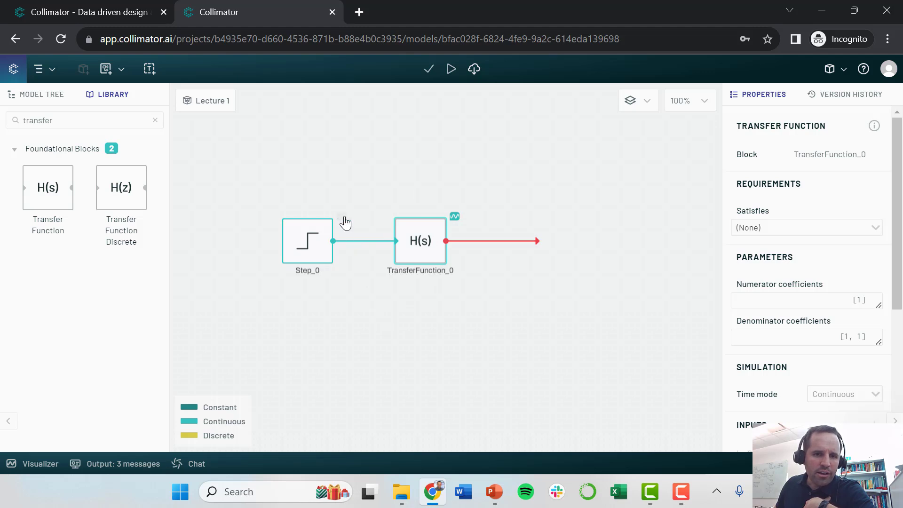
pyautogui.moveTo(458, 223)
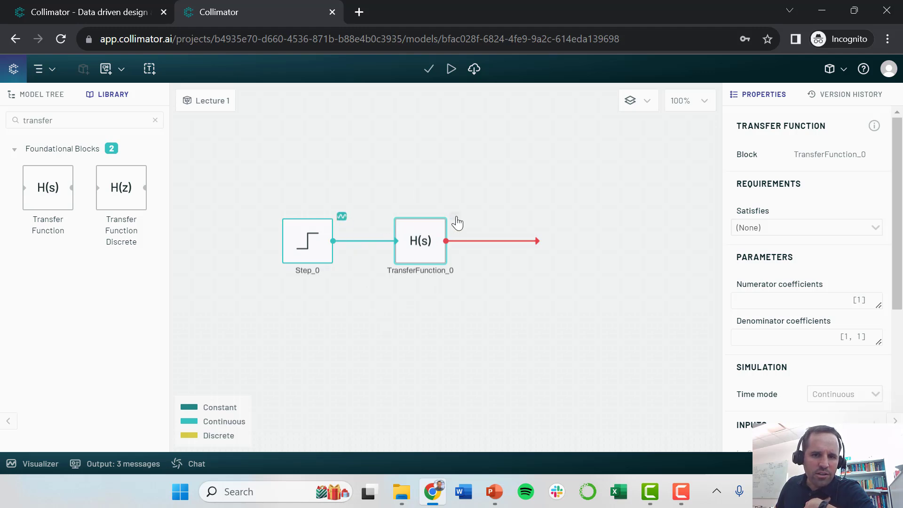
pyautogui.moveTo(421, 241)
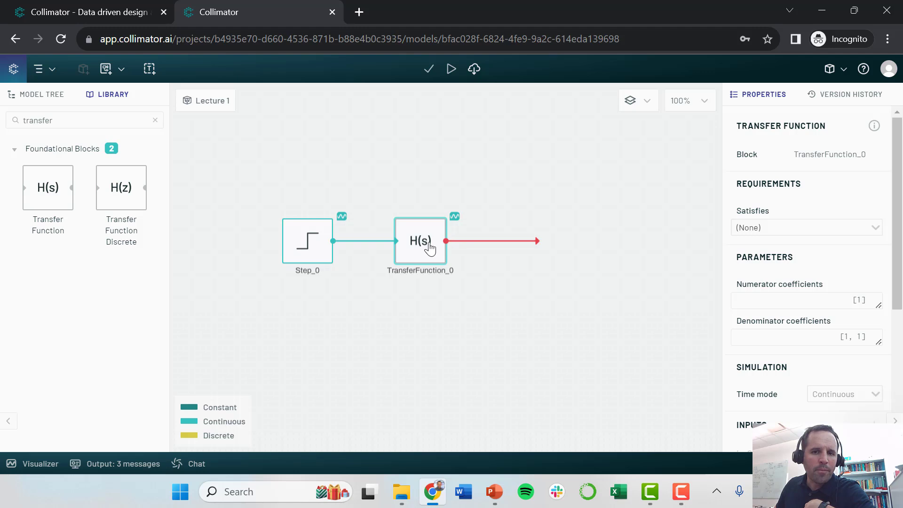
pyautogui.moveTo(548, 130)
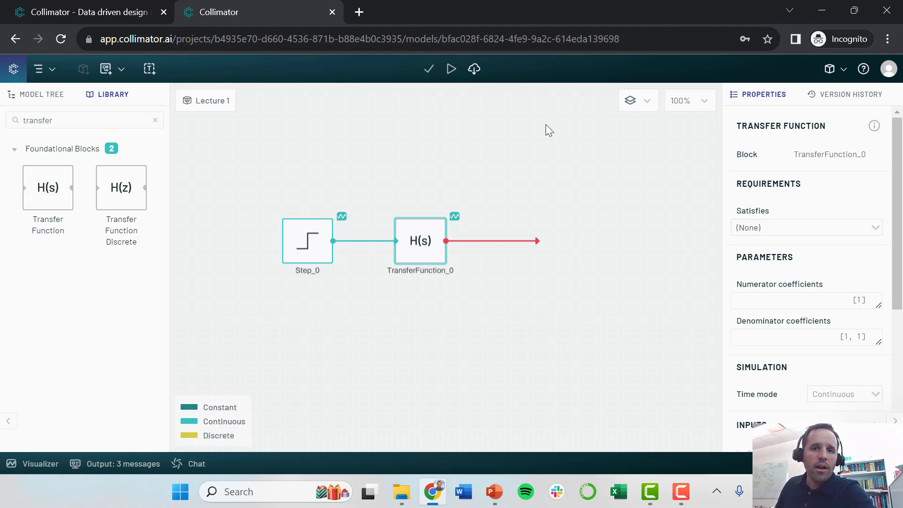
# - Run the simulation, review the overlaid Step_0 and TransferFunction_0 plots, then return to the diagram
pyautogui.click(450, 69)
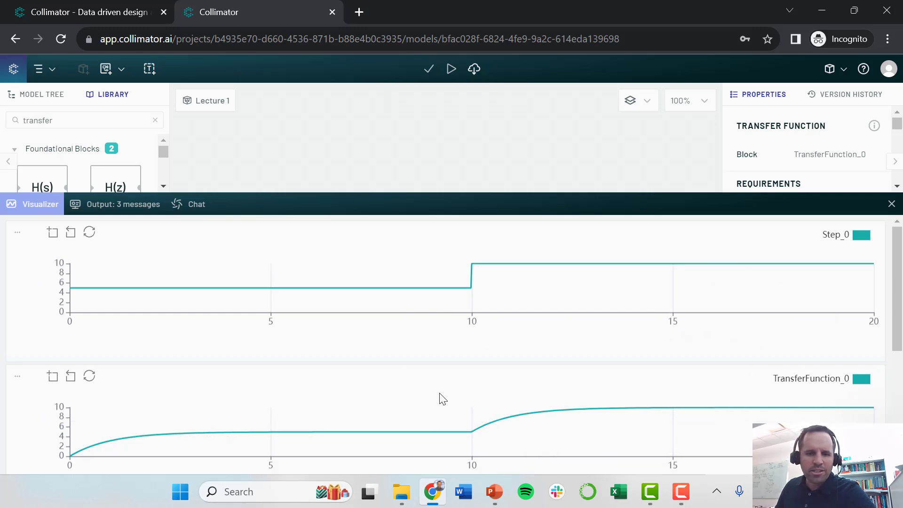
pyautogui.moveTo(794, 386)
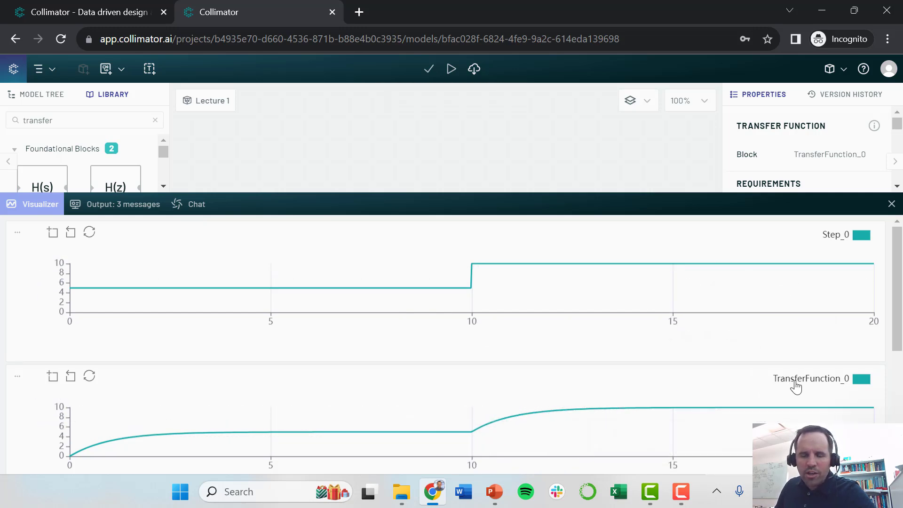
pyautogui.moveTo(778, 380)
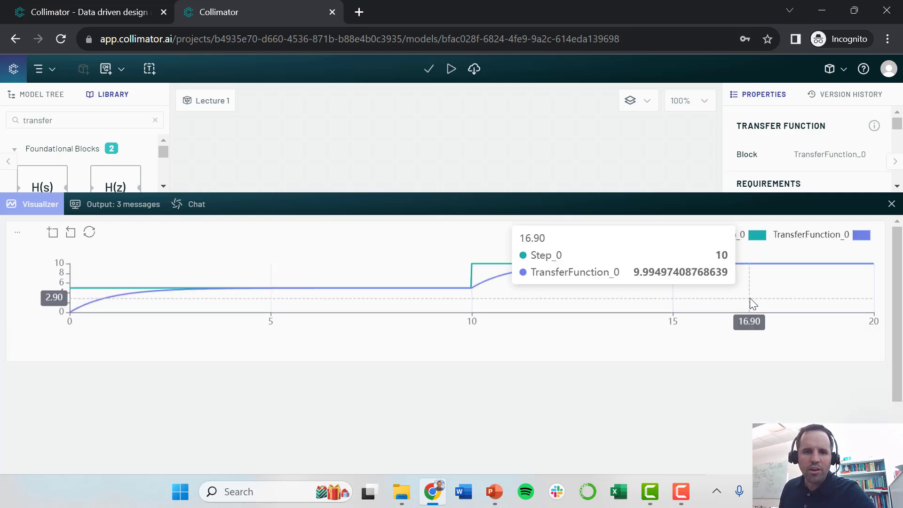
pyautogui.moveTo(706, 392)
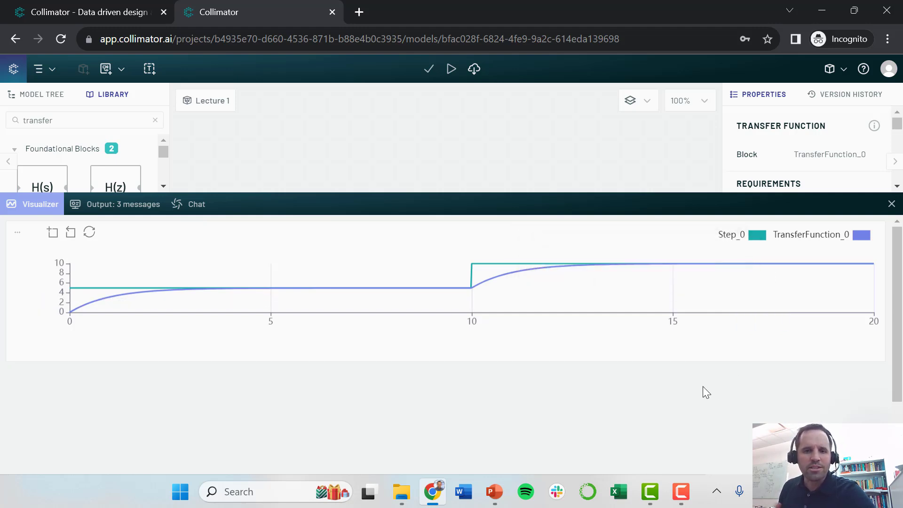
pyautogui.moveTo(56, 290)
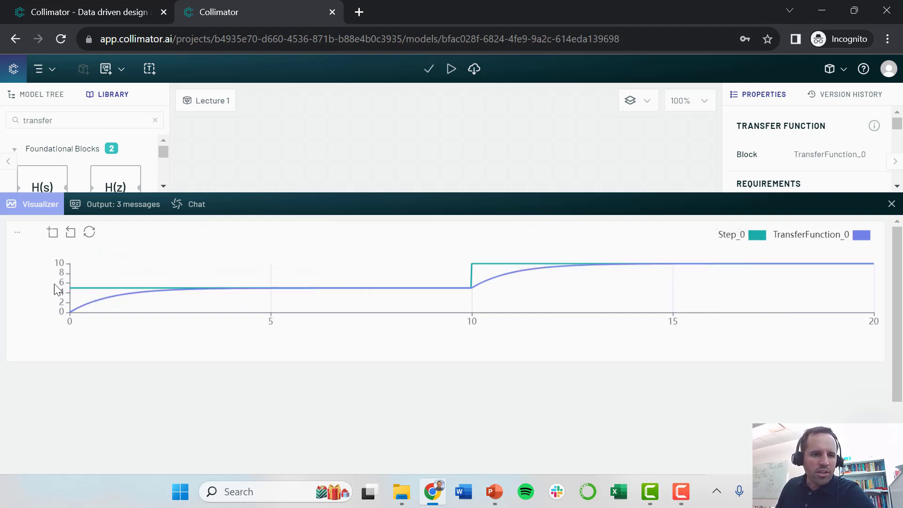
pyautogui.moveTo(570, 296)
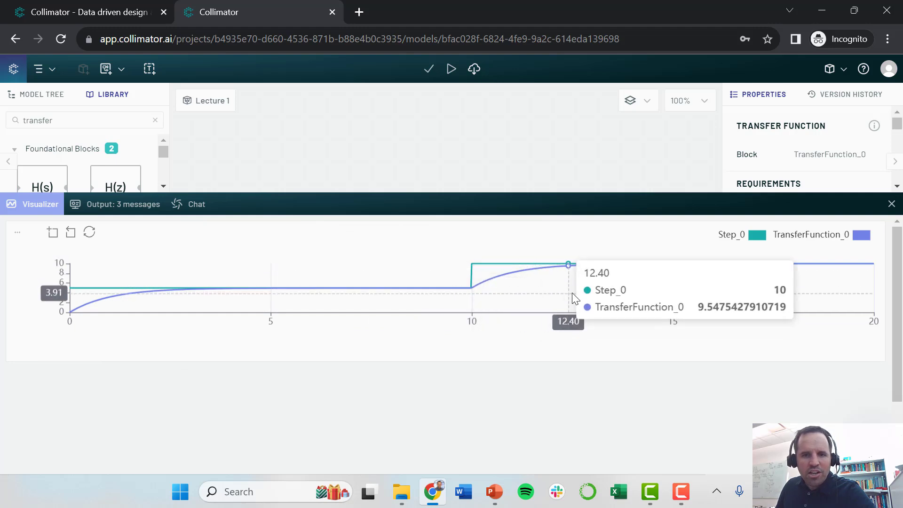
pyautogui.moveTo(581, 299)
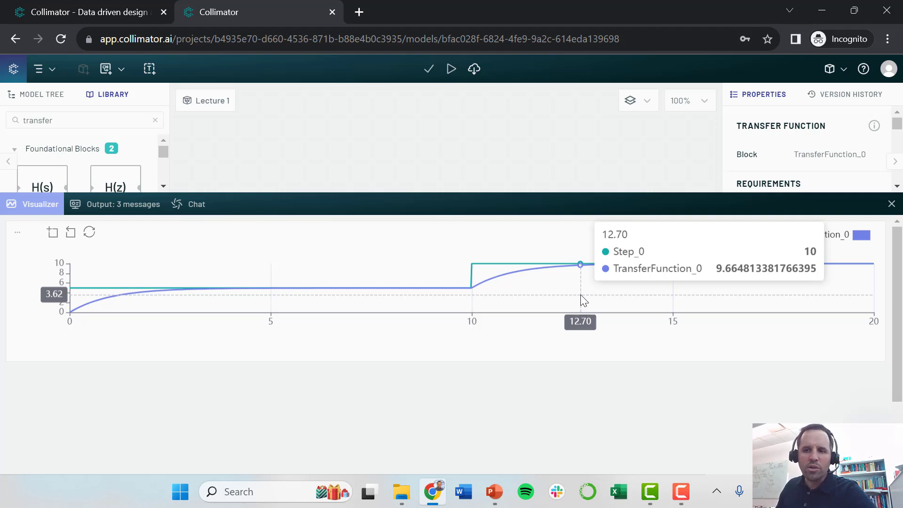
pyautogui.click(890, 204)
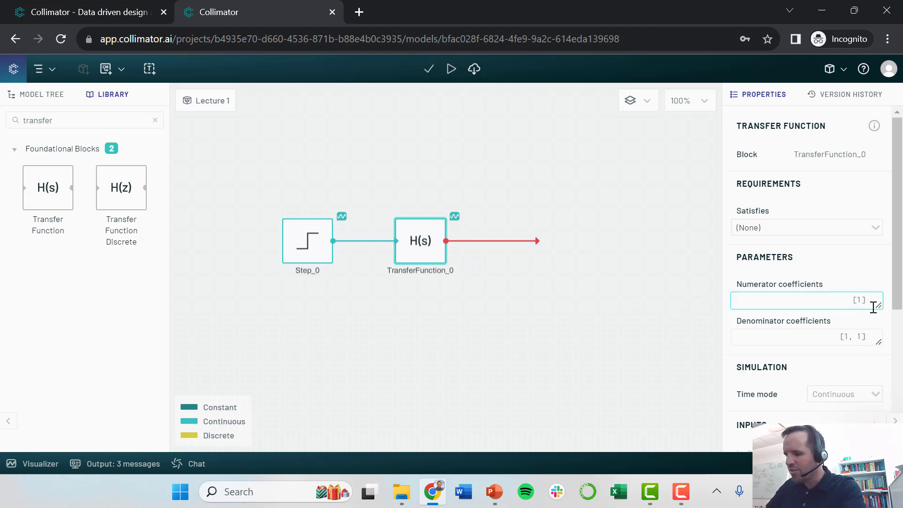
# - Set TransferFunction_0's numerator coefficient to 5 for a gain of 5
pyautogui.write('5')
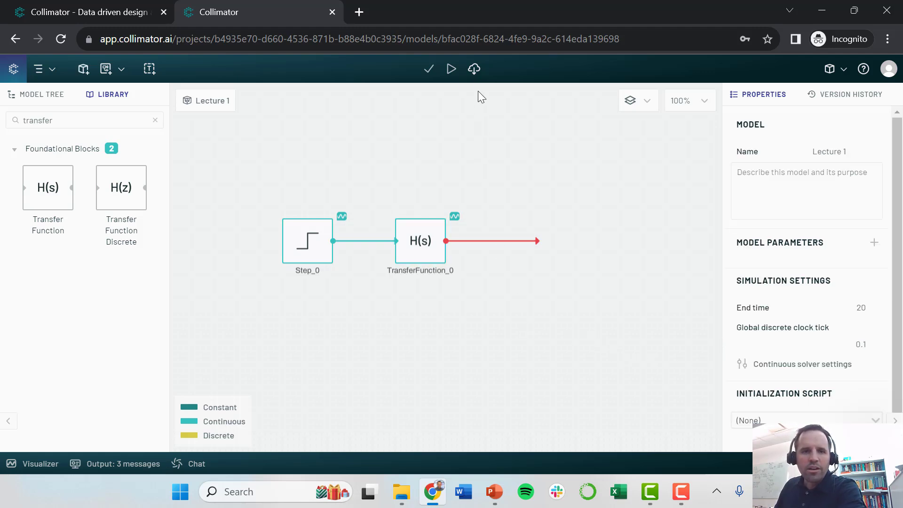
# - Rerun with gain 5, confirm the response climbs to about 46 by t=20, and return to the canvas
pyautogui.click(450, 69)
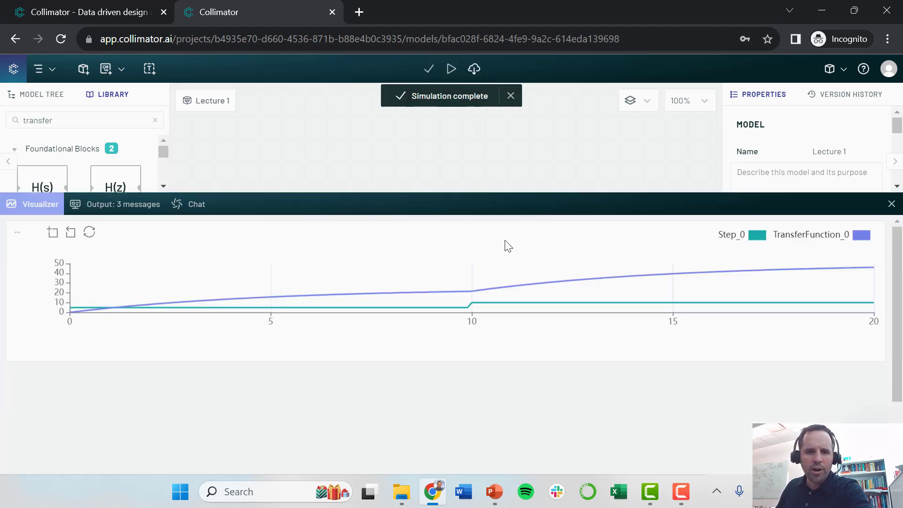
pyautogui.moveTo(496, 304)
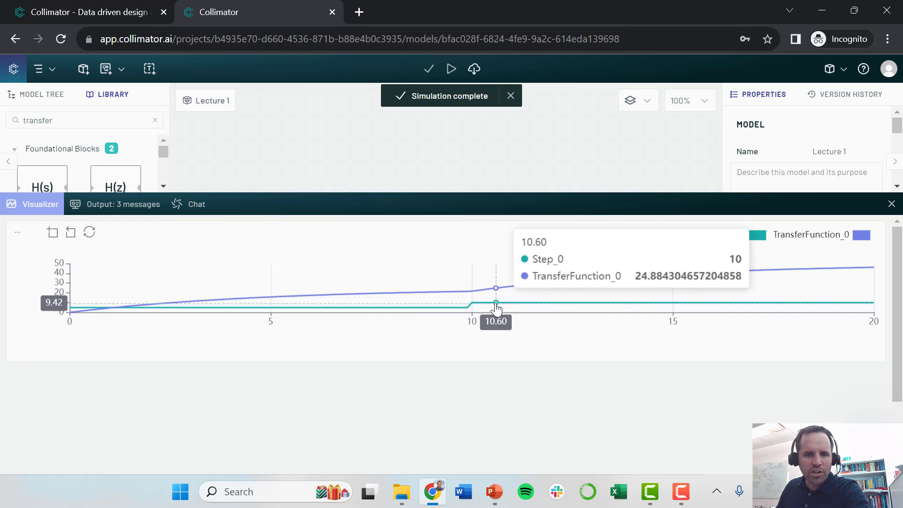
pyautogui.moveTo(708, 281)
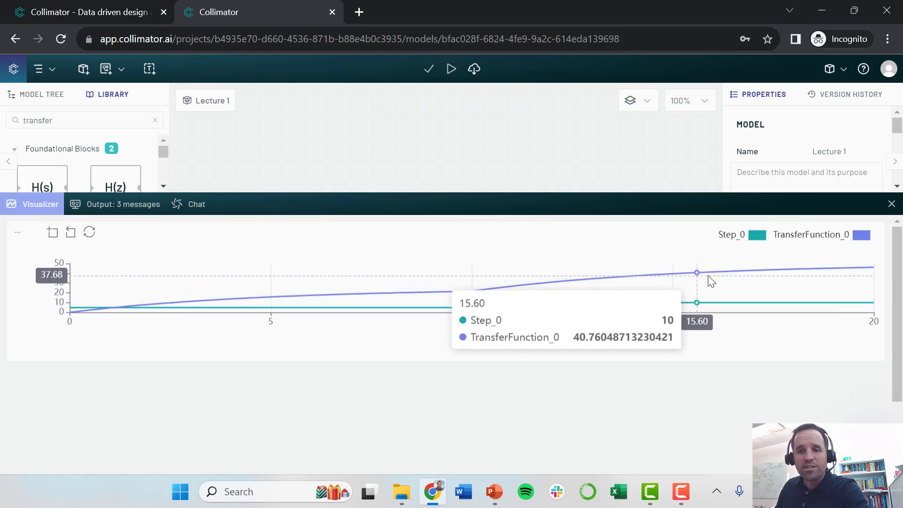
pyautogui.moveTo(866, 282)
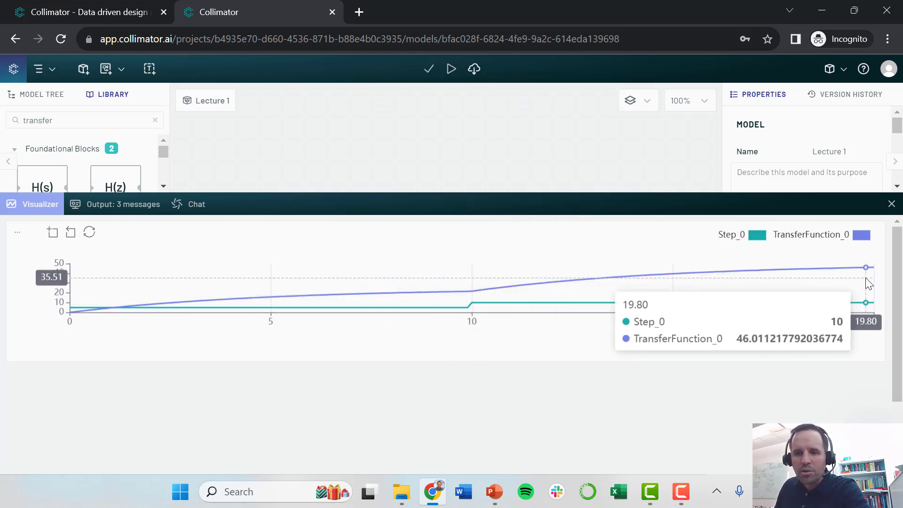
pyautogui.moveTo(869, 293)
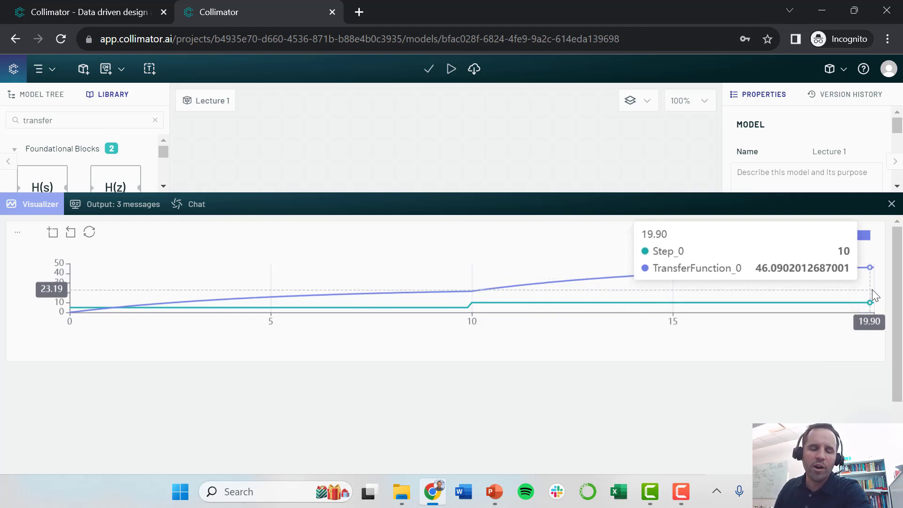
pyautogui.moveTo(500, 268)
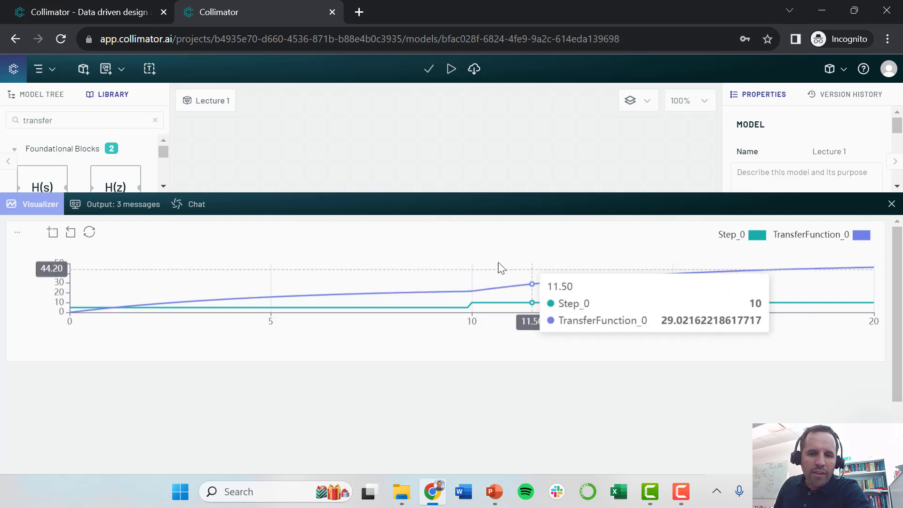
pyautogui.moveTo(515, 286)
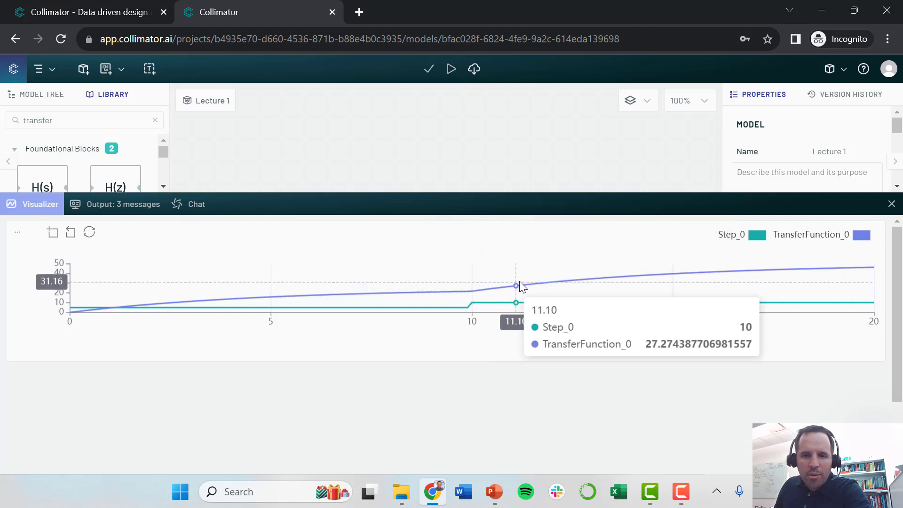
pyautogui.moveTo(643, 269)
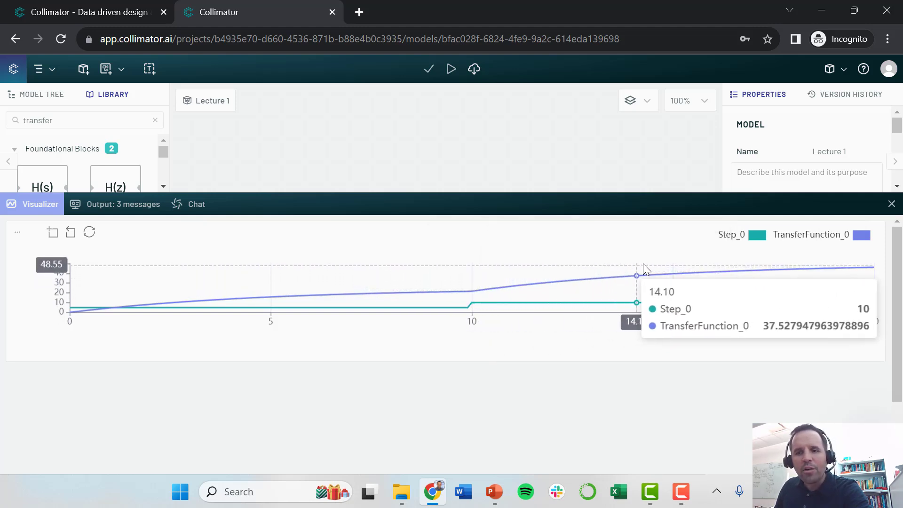
pyautogui.moveTo(647, 271)
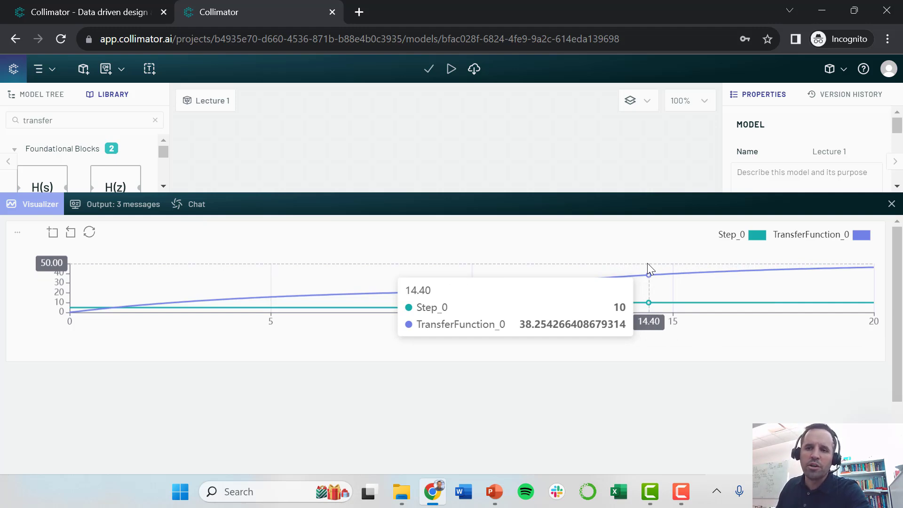
pyautogui.click(890, 204)
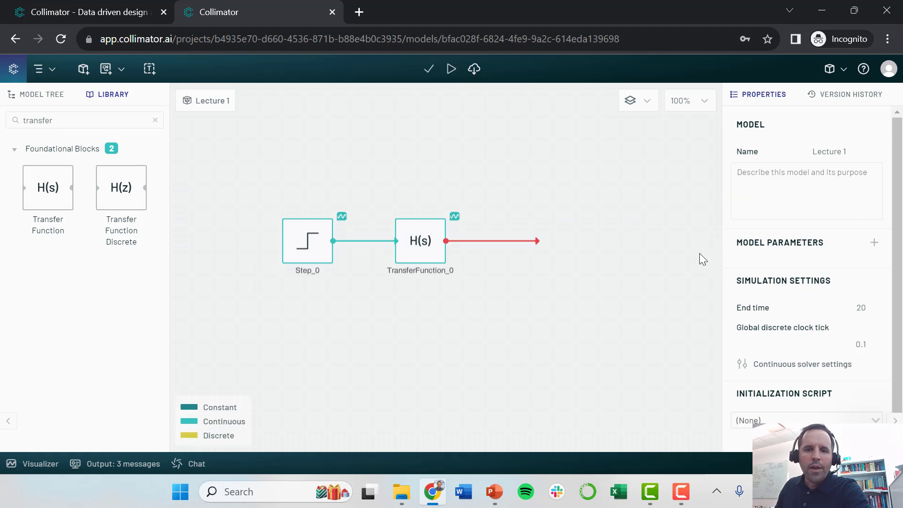